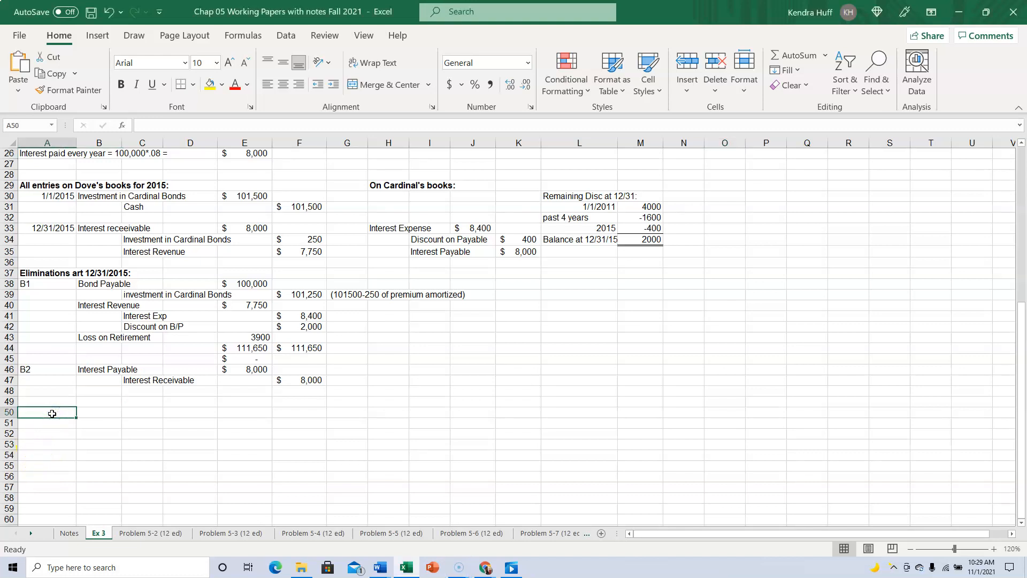
# Step: Enter the heading 'Part B: Eliminations at 12/31/2016' in A50 and make it bold
pyautogui.write('Part B:')
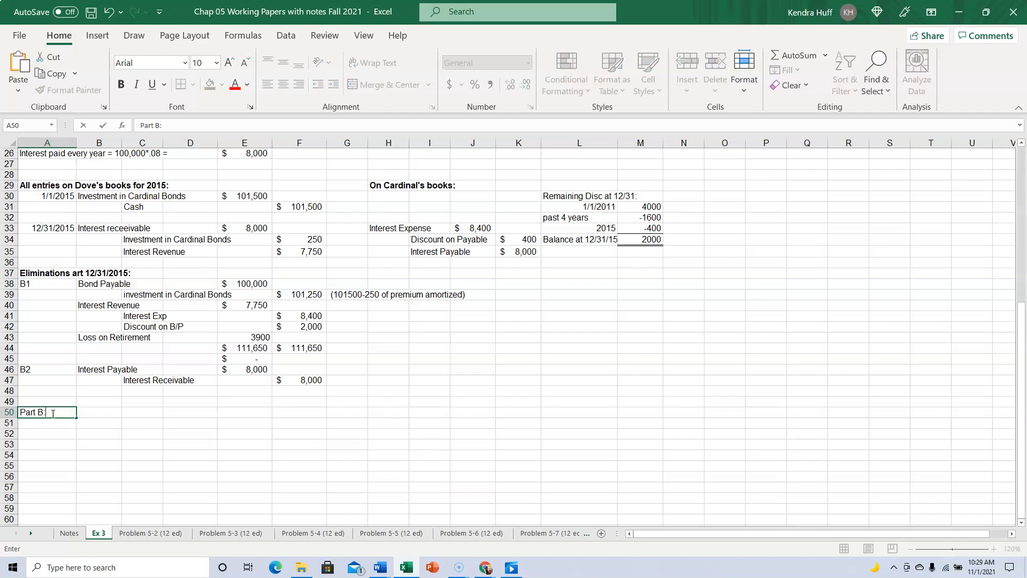
pyautogui.write('Eliminations a')
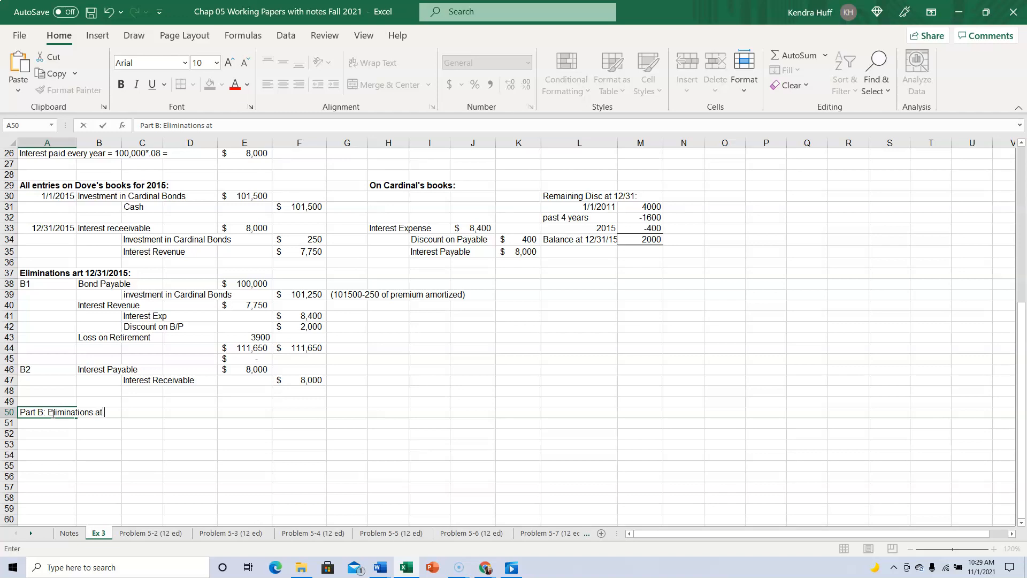
pyautogui.write('the end of')
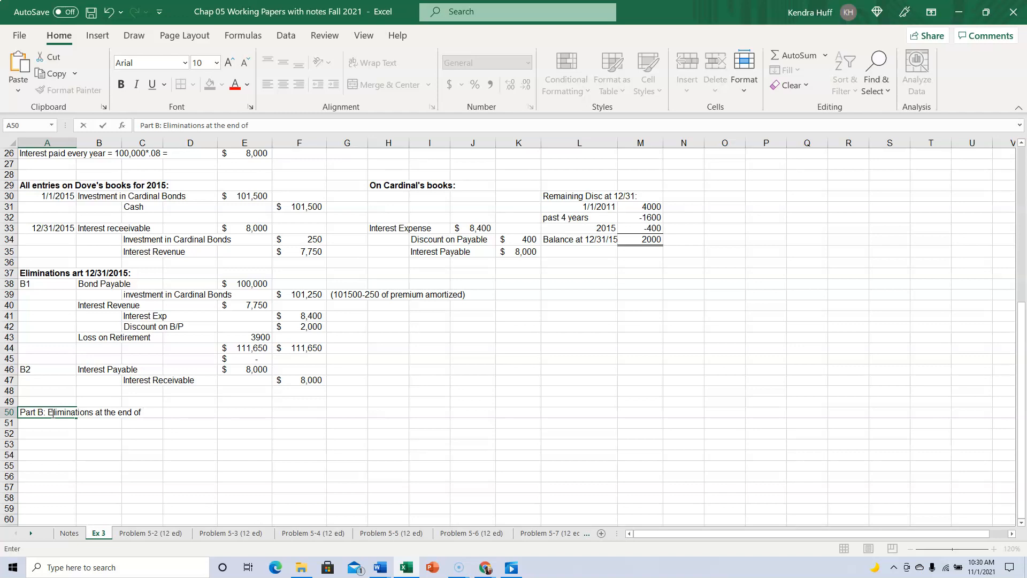
pyautogui.press('Backspace')
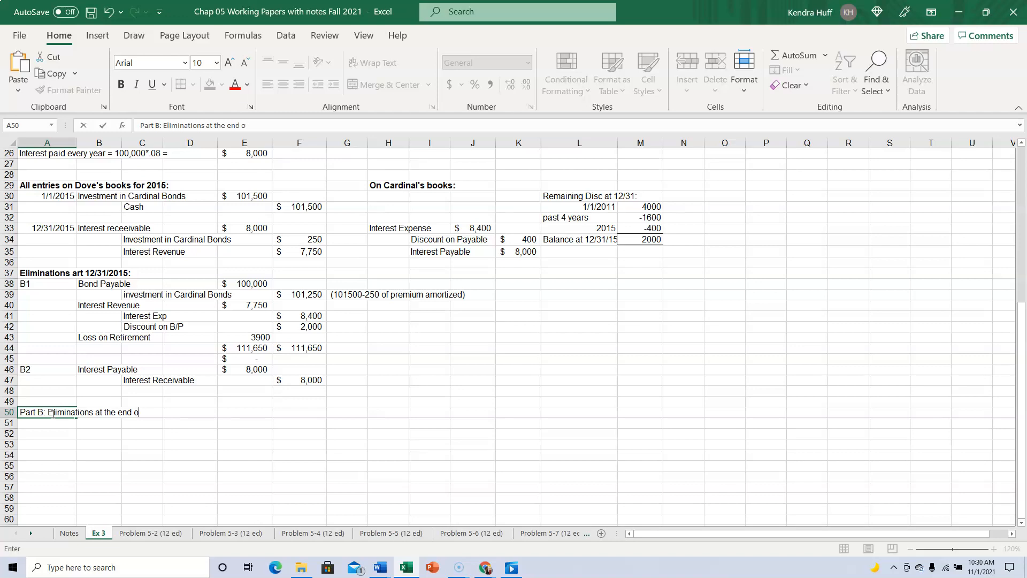
pyautogui.press('Backspace')
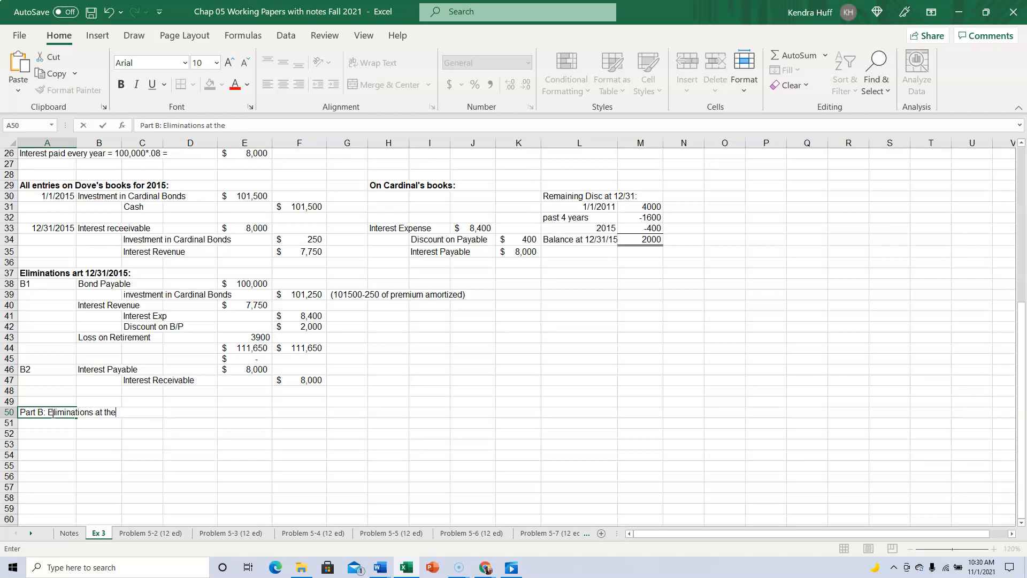
pyautogui.write('12/31')
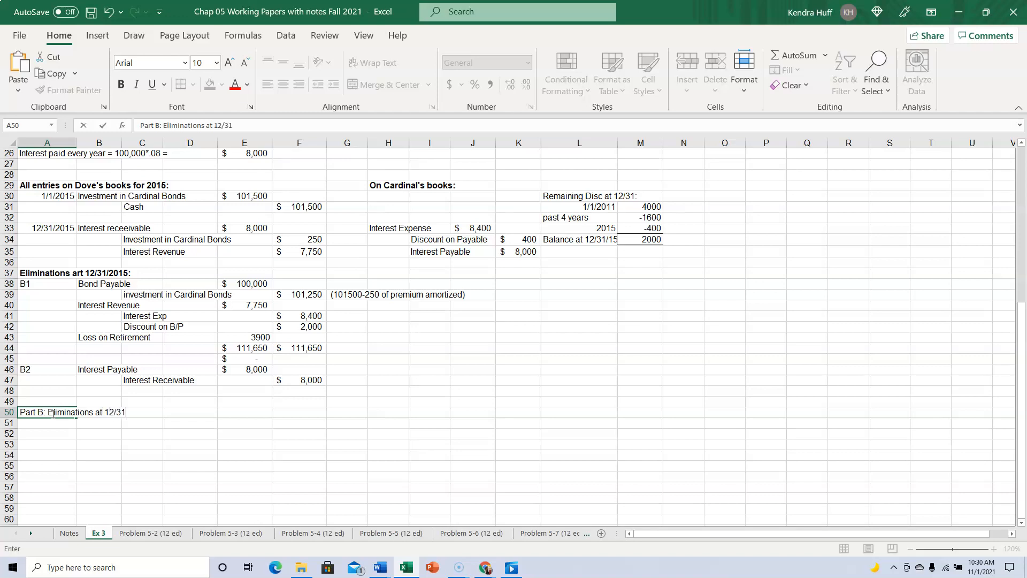
pyautogui.write('2016')
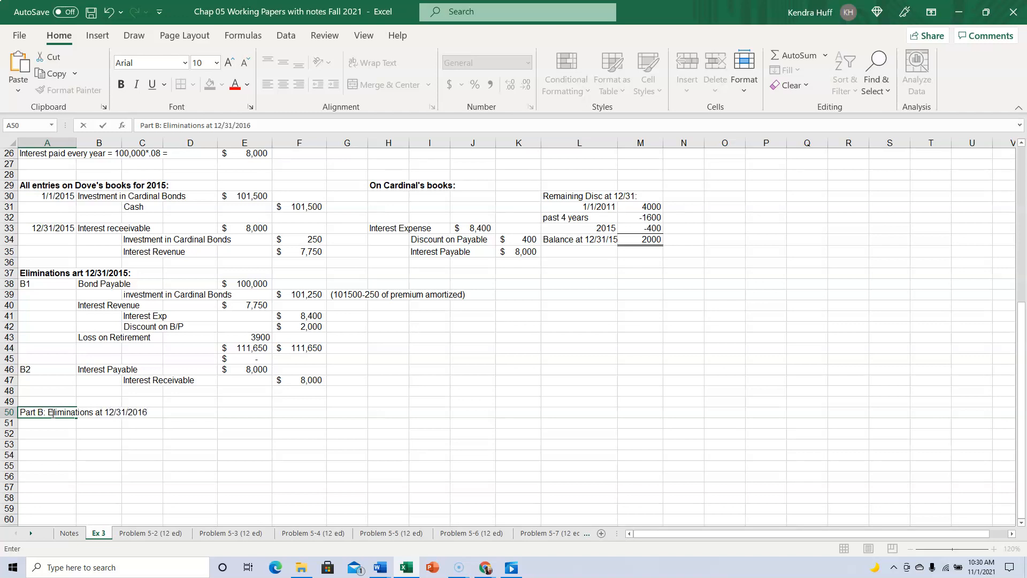
pyautogui.write(':')
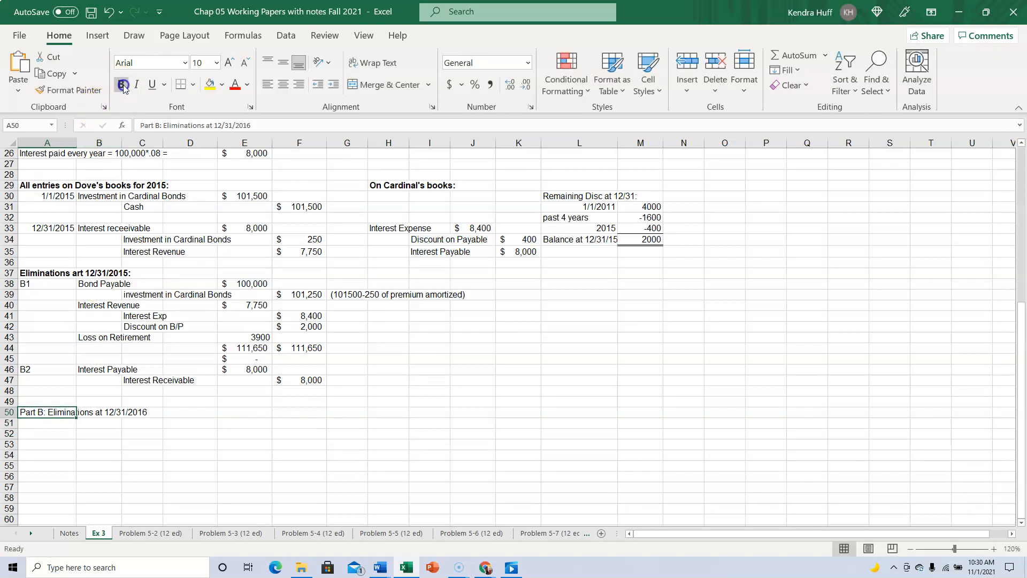
pyautogui.click(121, 84)
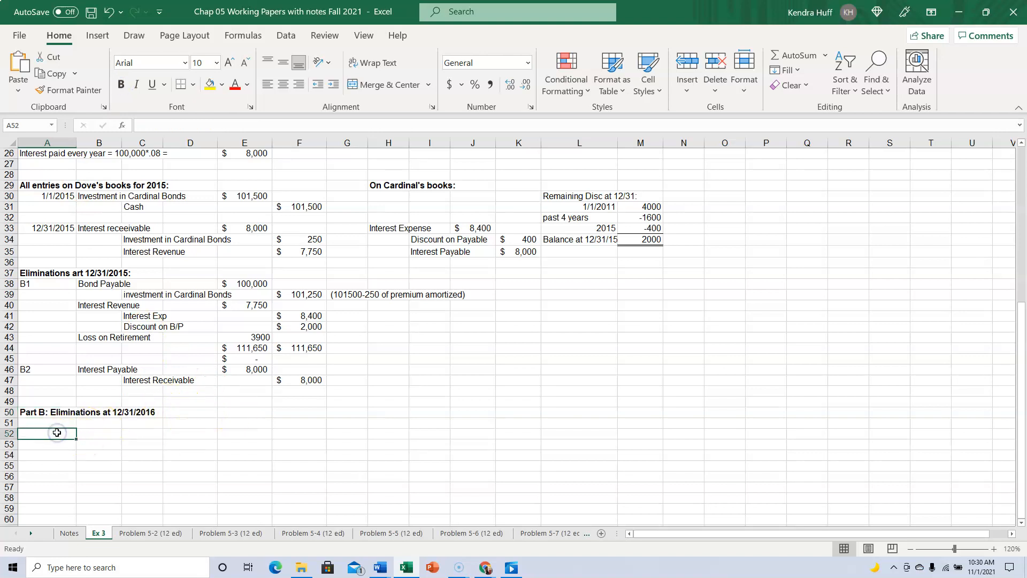
# Step: Note that during 2016 each company recorded the same entries as in 2015
pyautogui.write('During 2016,')
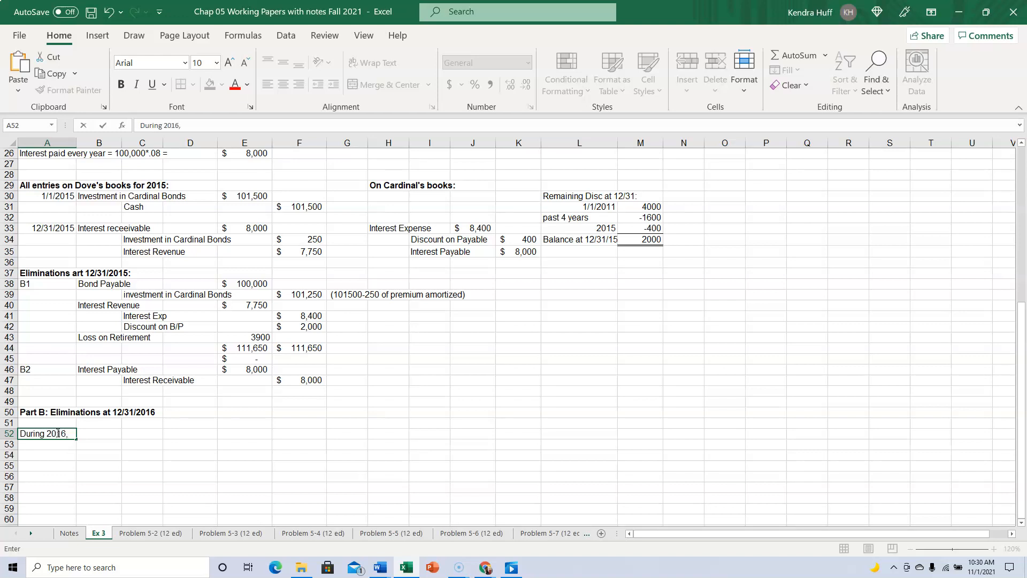
pyautogui.write('each compnay will rec')
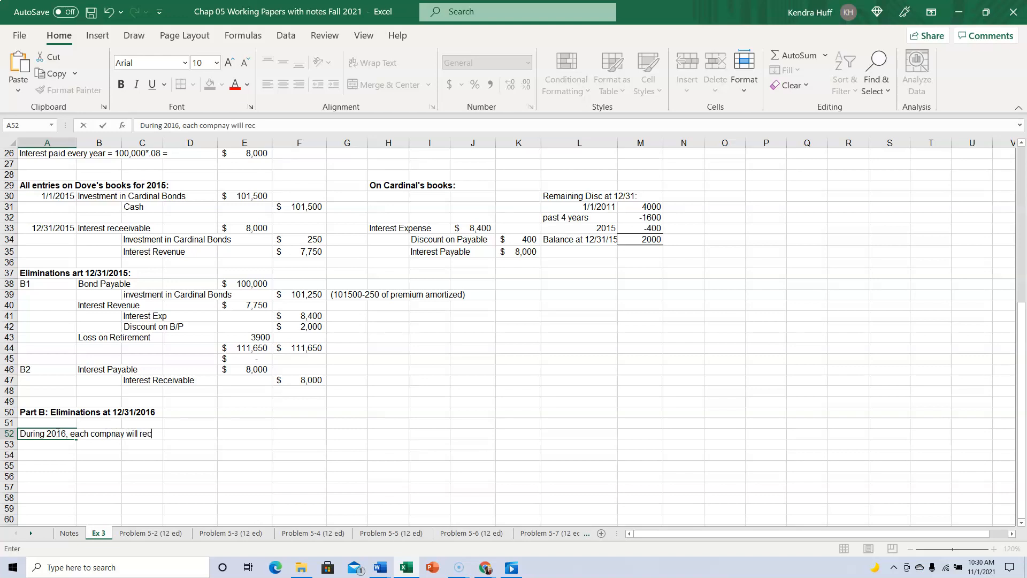
pyautogui.write('ord')
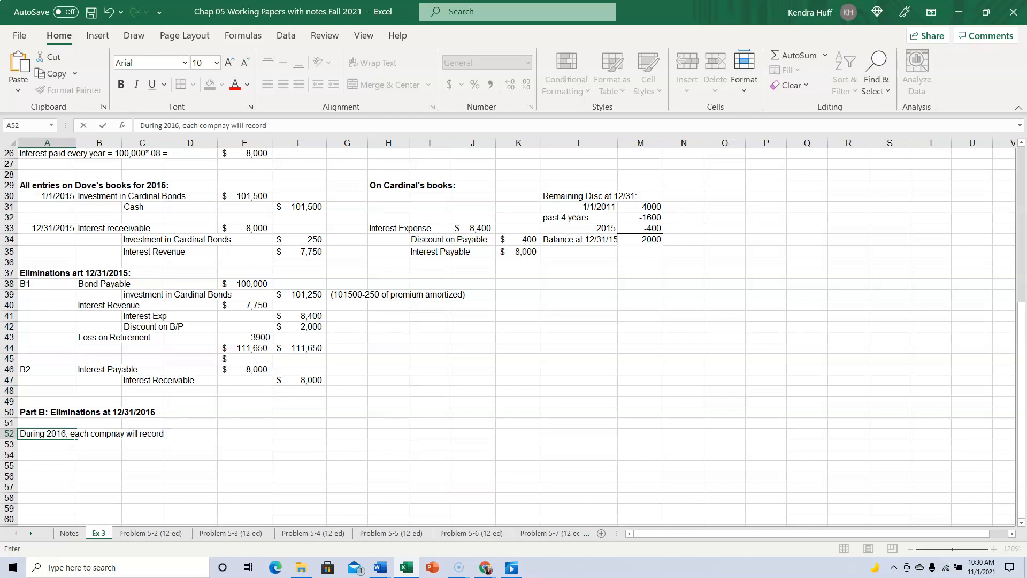
pyautogui.write('the same entr')
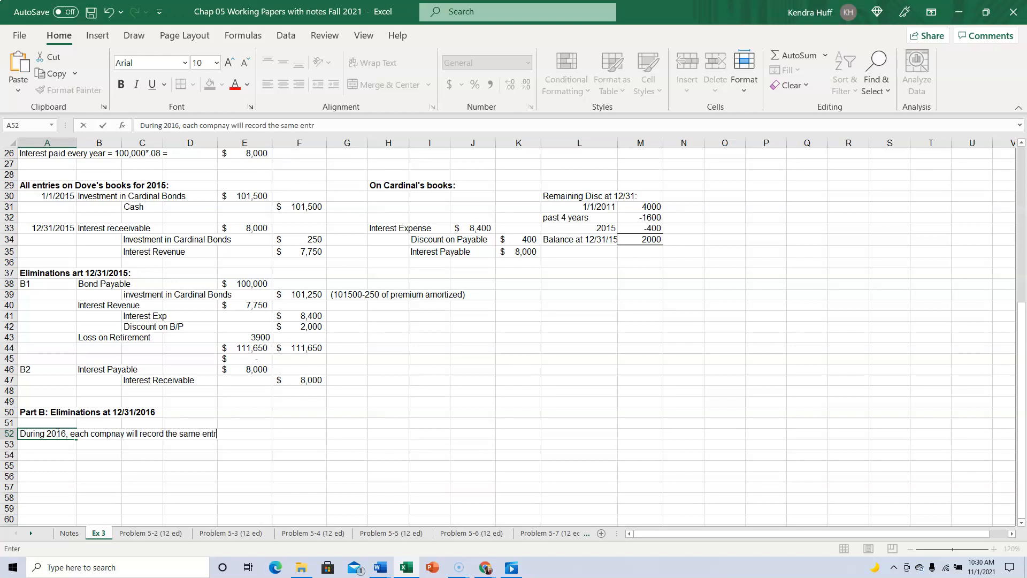
pyautogui.write('ies')
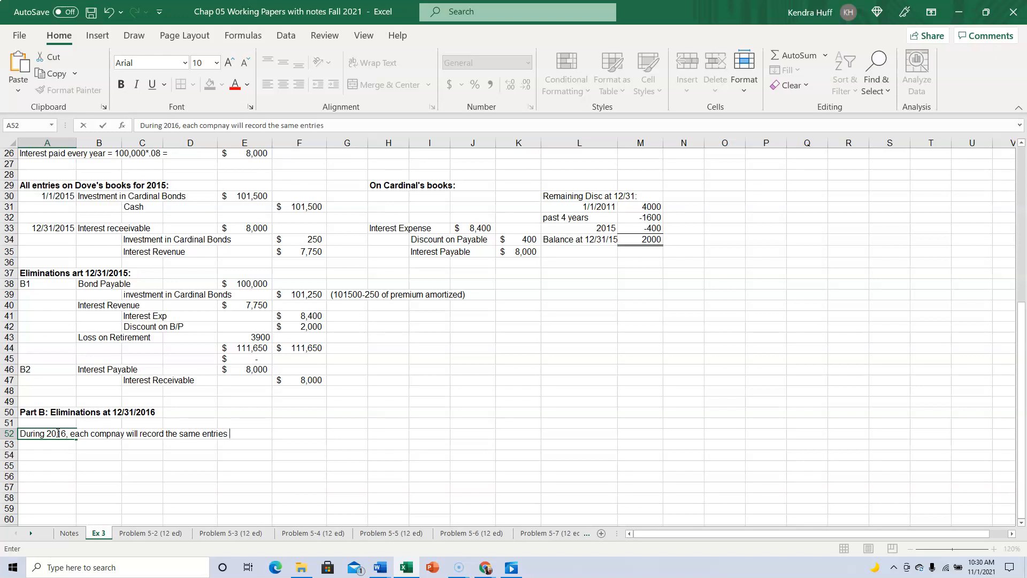
pyautogui.write('as they')
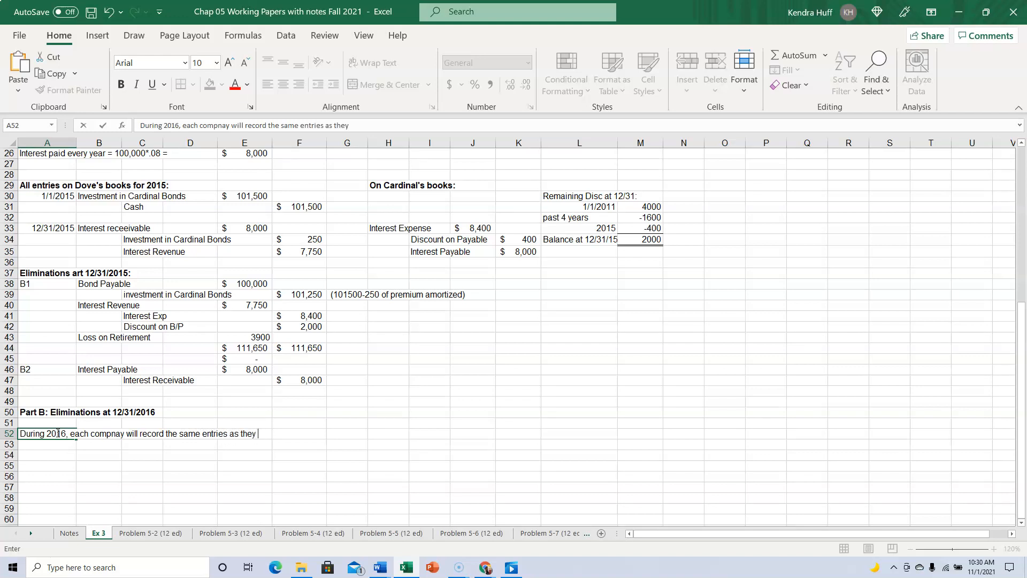
pyautogui.write('did in 20')
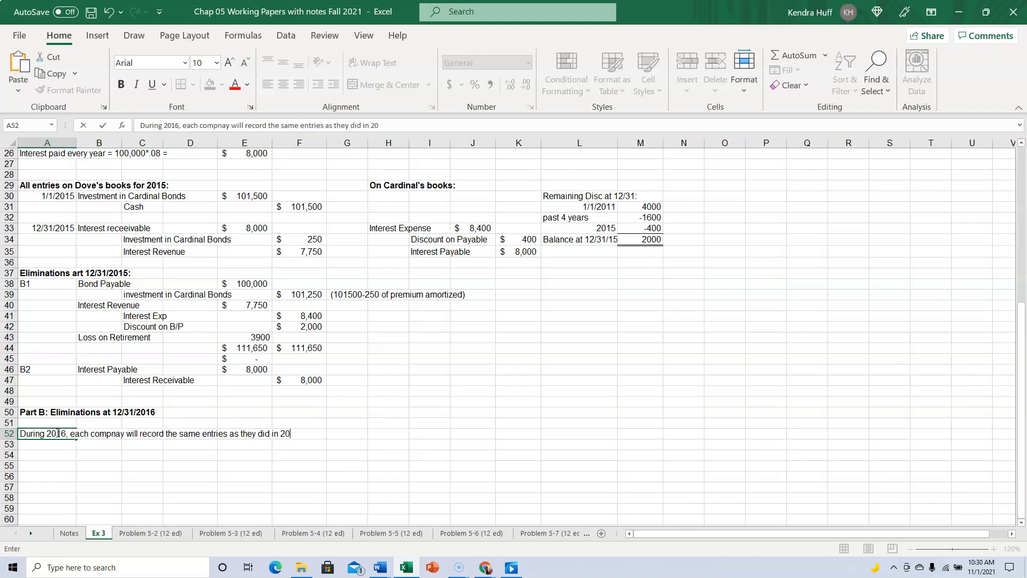
pyautogui.write('15')
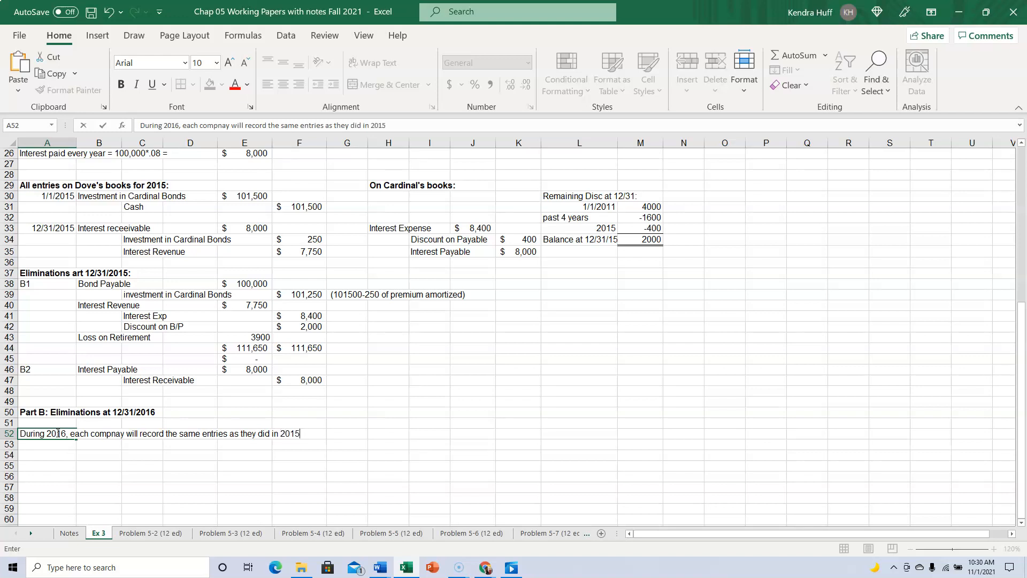
pyautogui.press('enter')
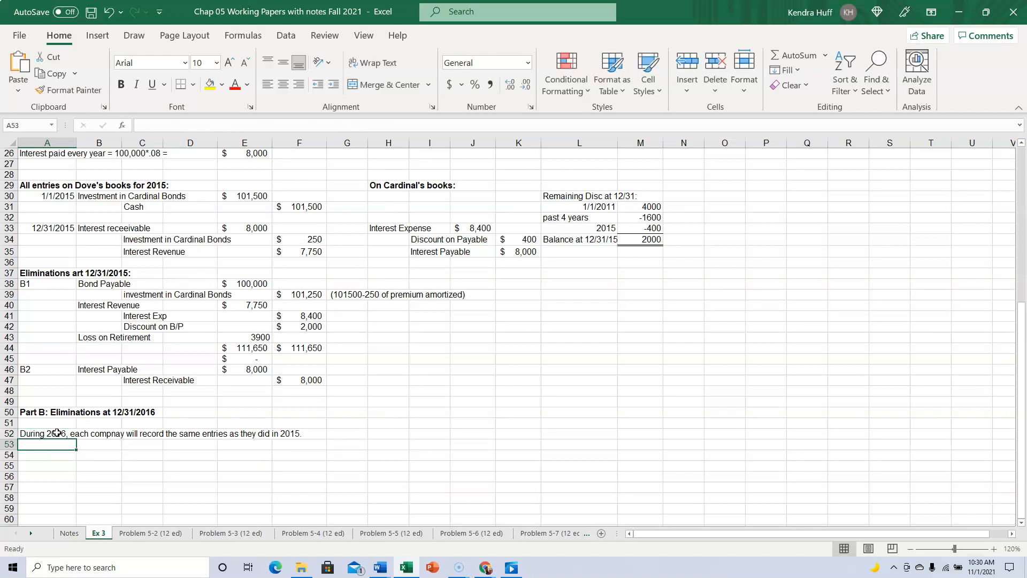
# Step: Note the elimination is basically the same with different numbers, no loss this year, R/E instead
pyautogui.write('So,')
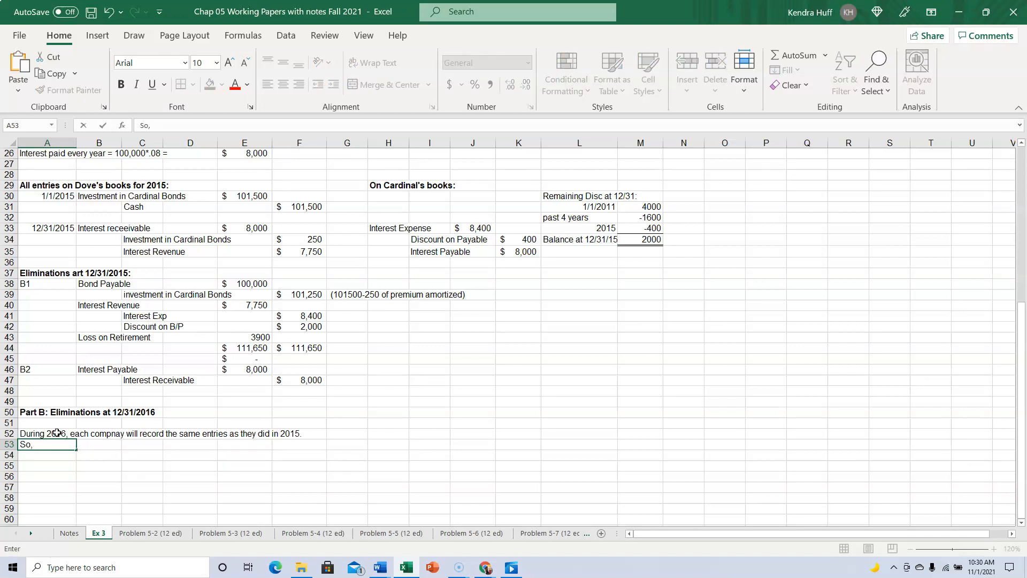
pyautogui.write('the eimina')
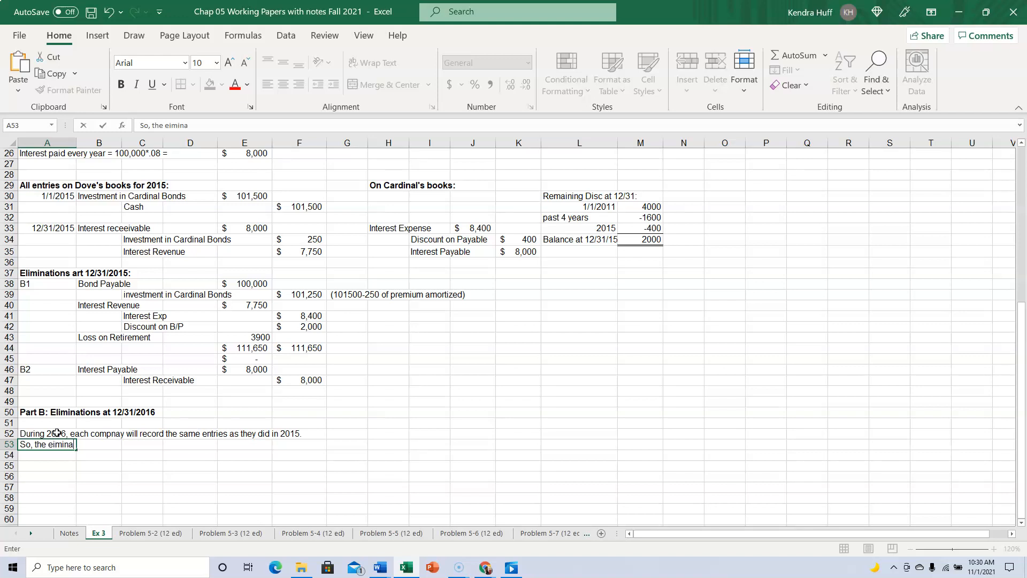
pyautogui.write('tio')
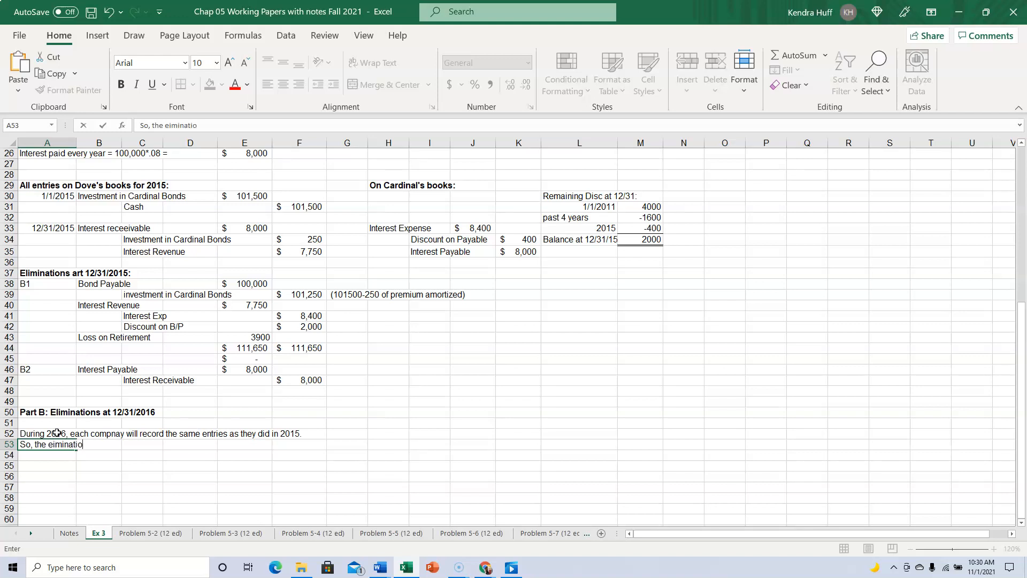
pyautogui.write('wntr')
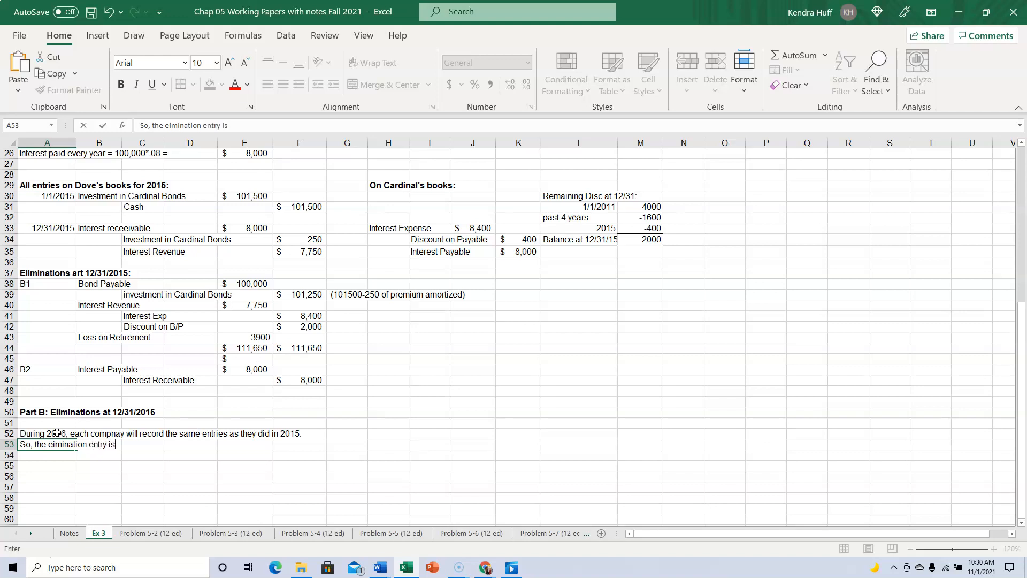
pyautogui.write('basically t')
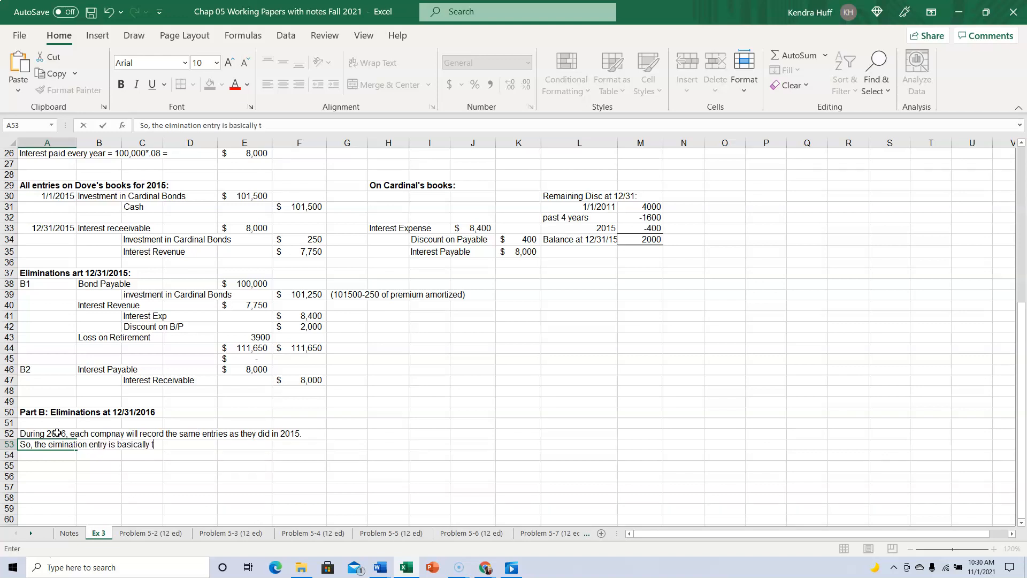
pyautogui.write('he same')
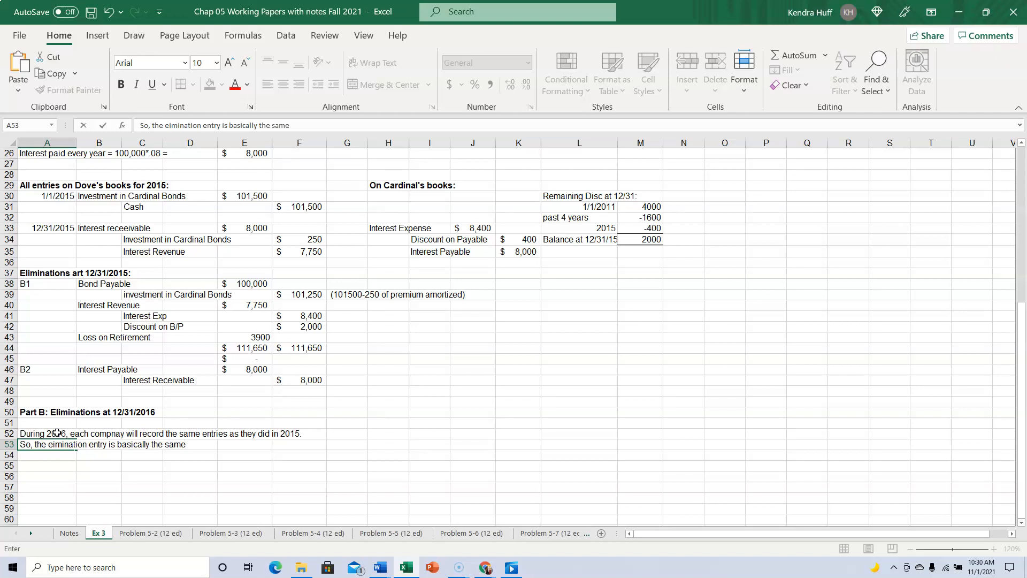
pyautogui.write(', with')
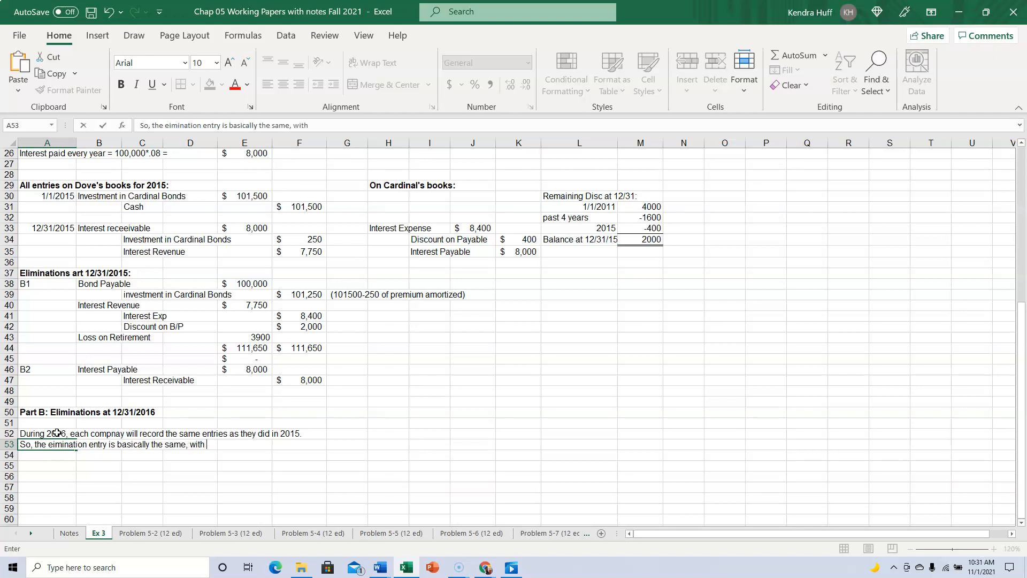
pyautogui.write('different')
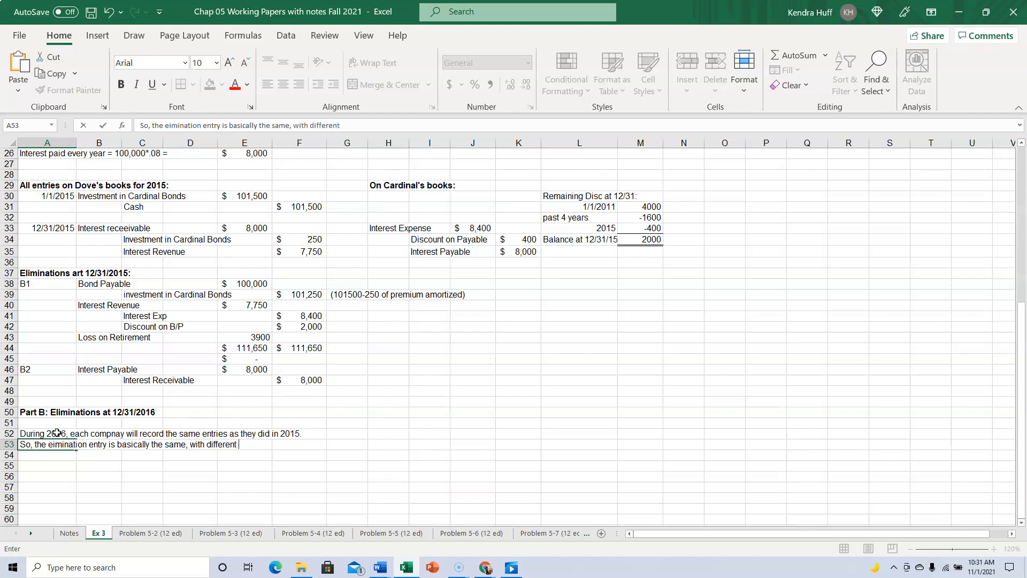
pyautogui.write('numbers for')
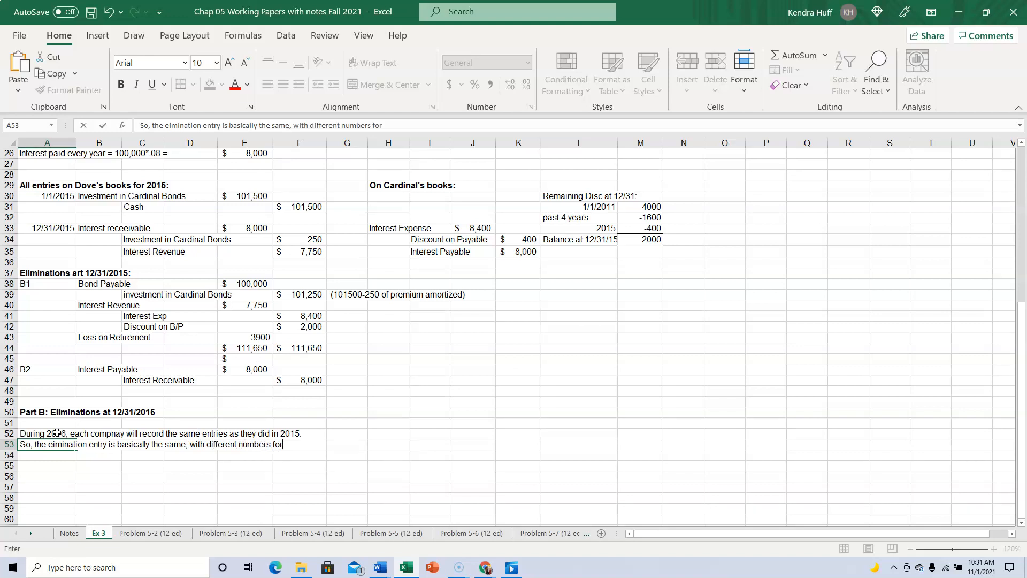
pyautogui.write('some things')
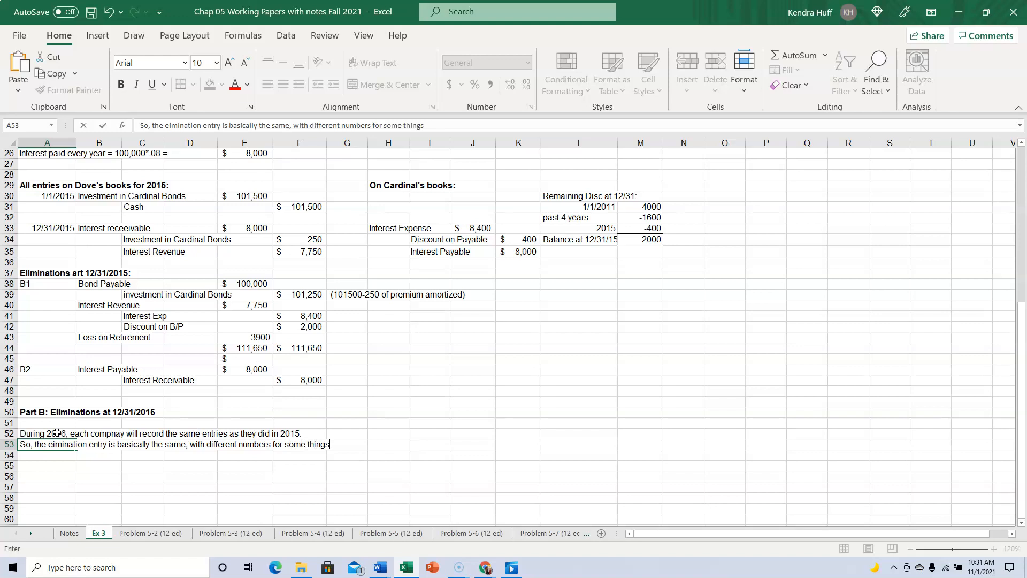
pyautogui.write(', and we can')
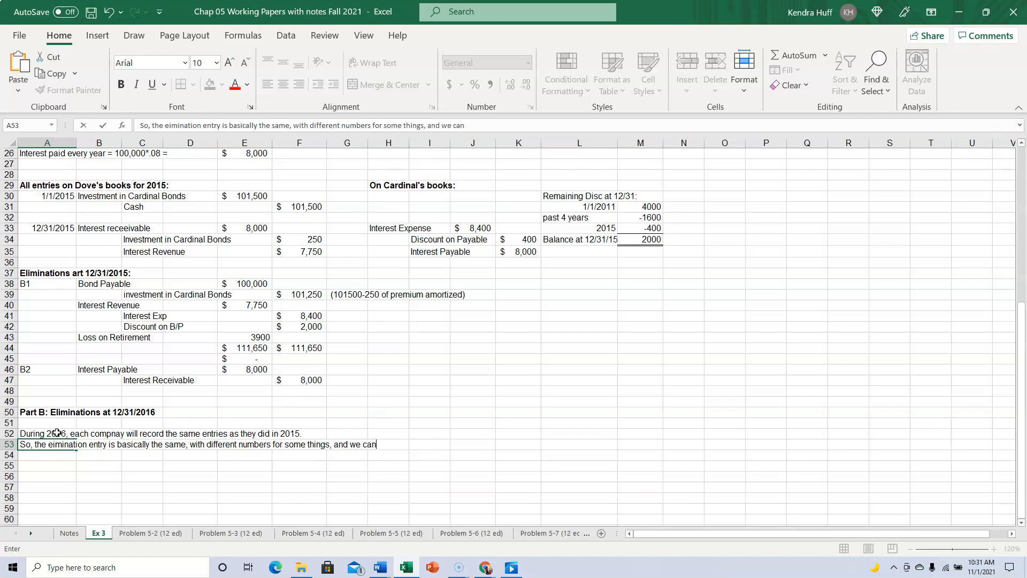
pyautogui.write("'t")
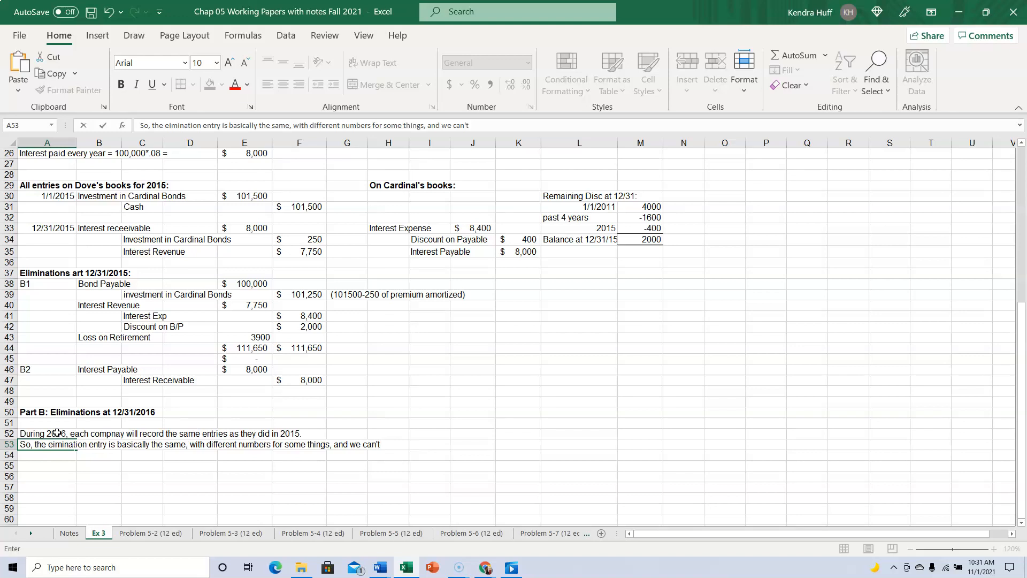
pyautogui.write('have the lo')
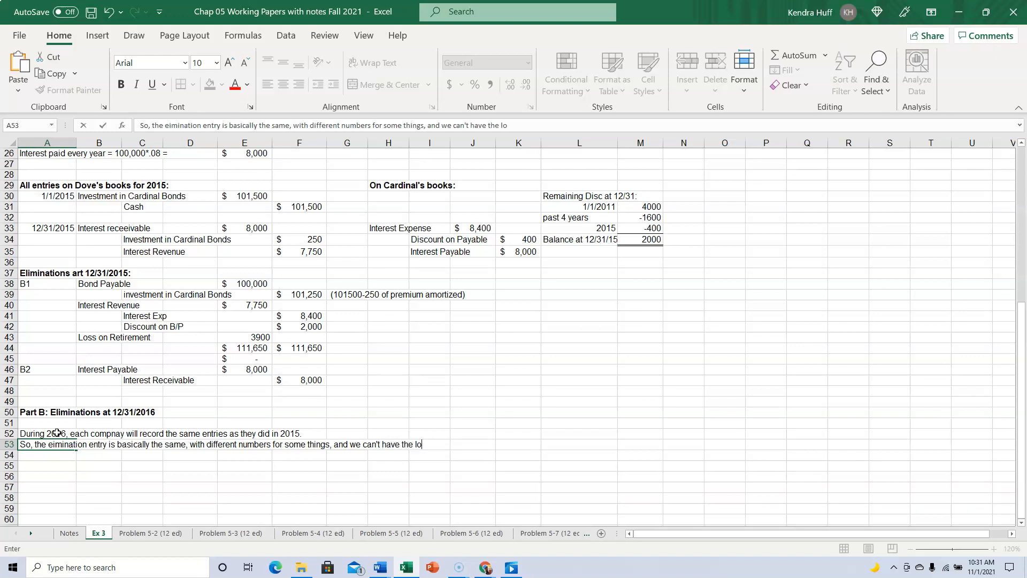
pyautogui.write("ss because it didn't happen t")
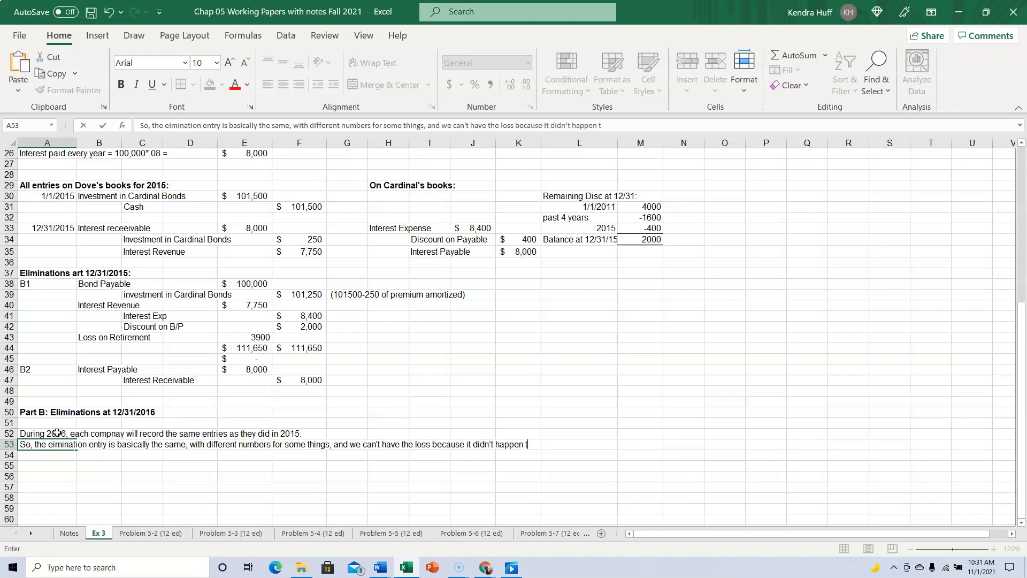
pyautogui.write('his year.')
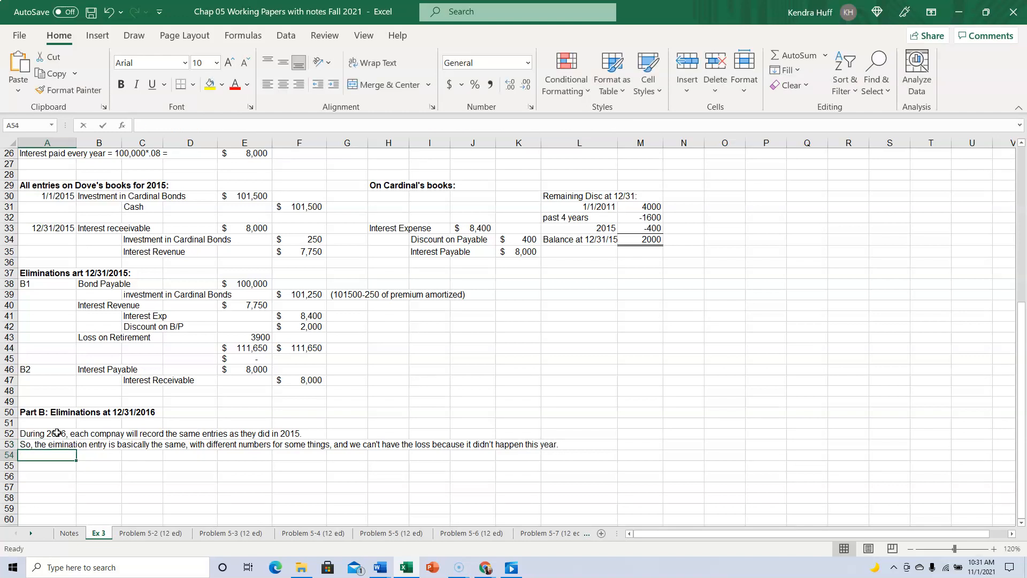
pyautogui.write('R/E will be debited')
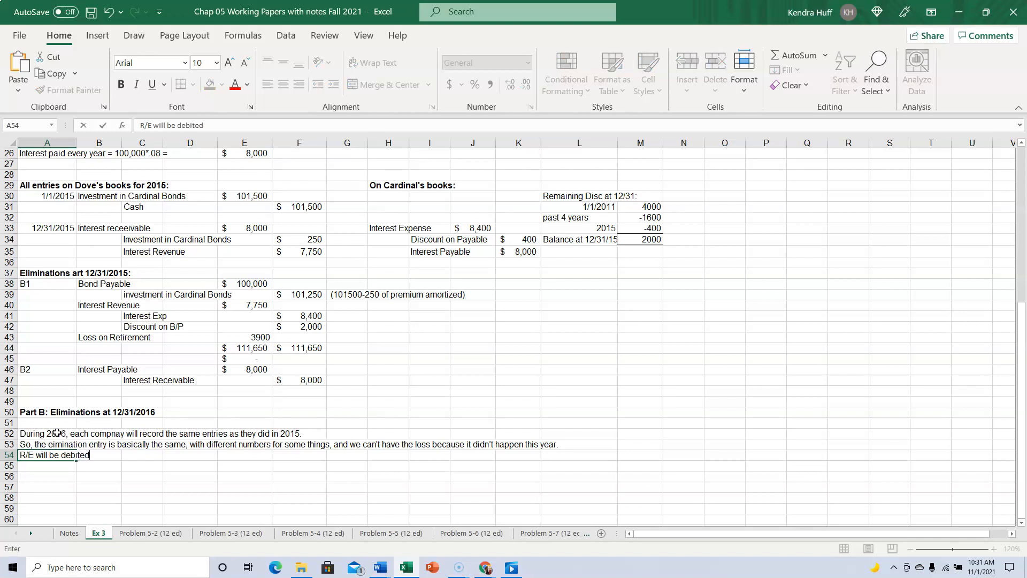
pyautogui.write('instead.')
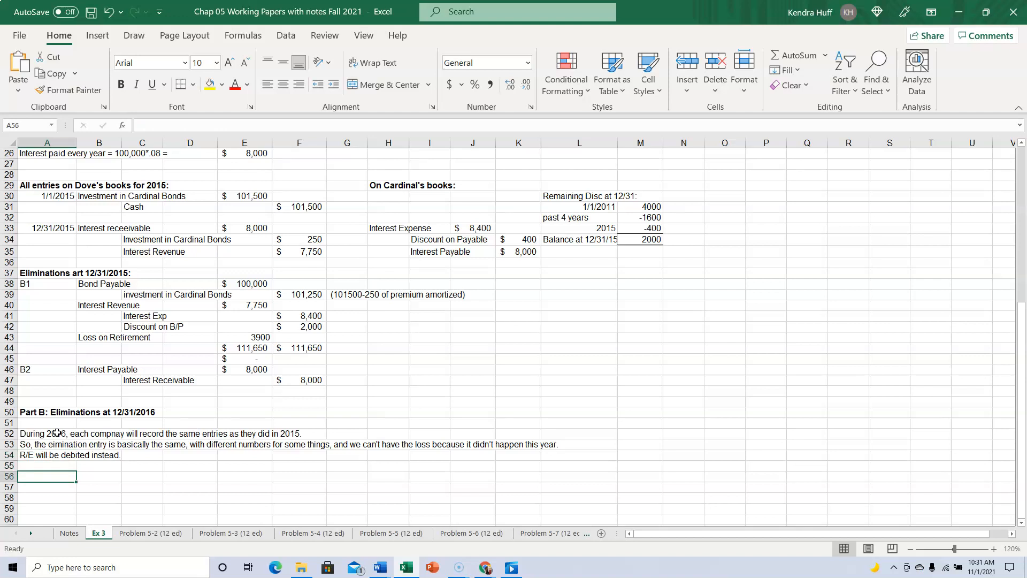
# Step: Date the entry 12/31/2016 as B1, debit Bond Payable 100000, and begin the investment account name
pyautogui.write('12/31/2016')
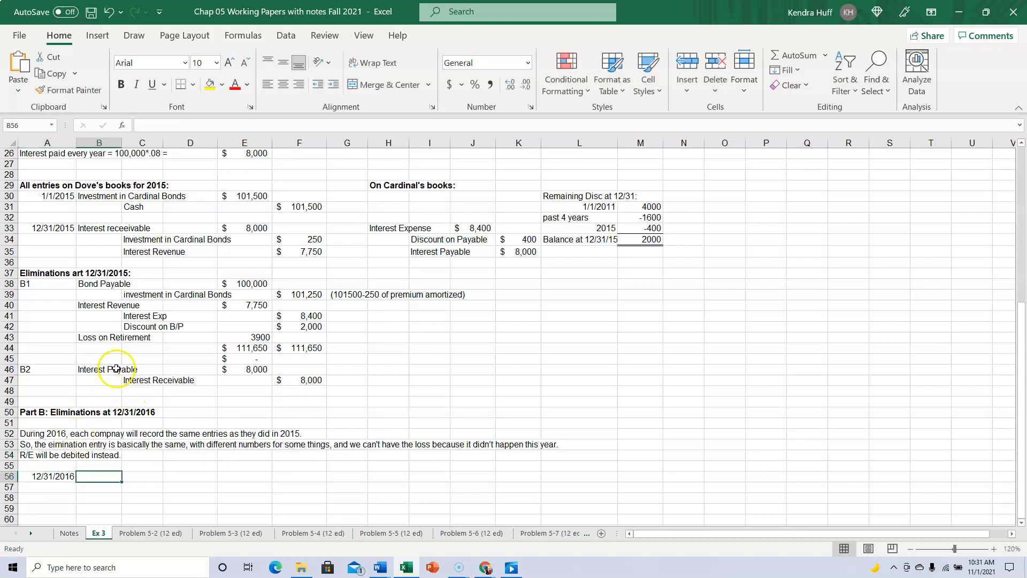
pyautogui.moveTo(137, 336)
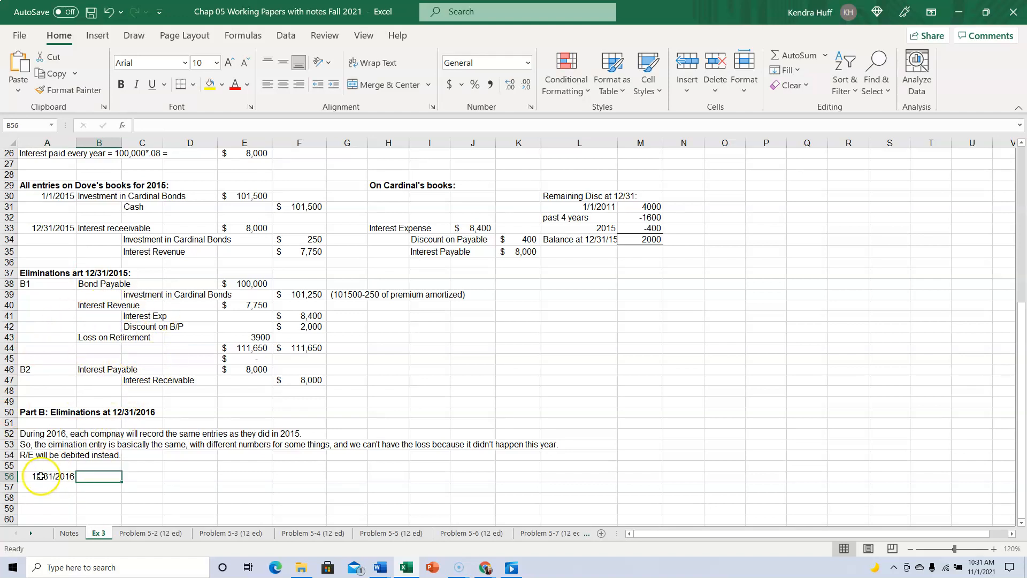
pyautogui.write('B')
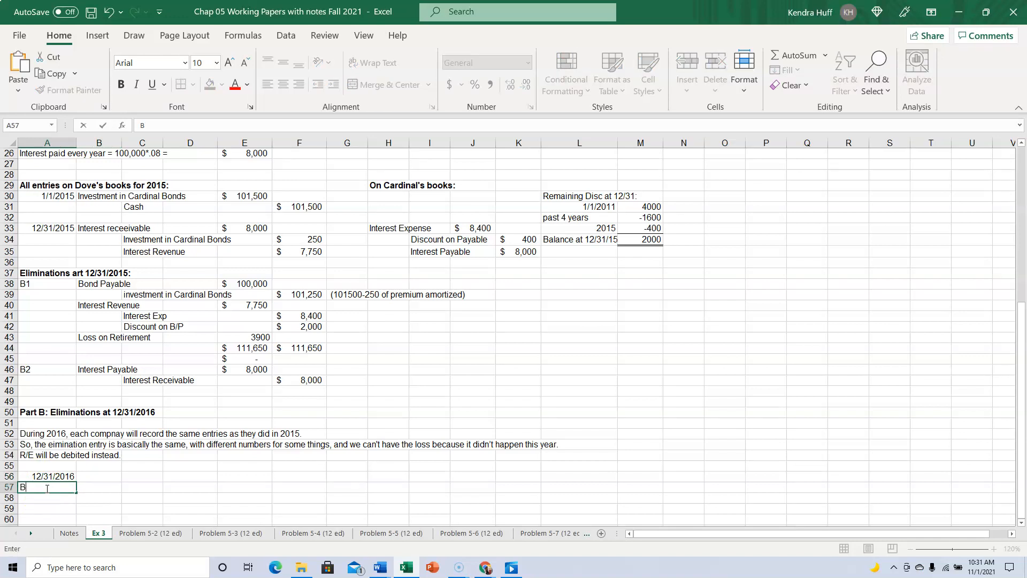
pyautogui.write('1')
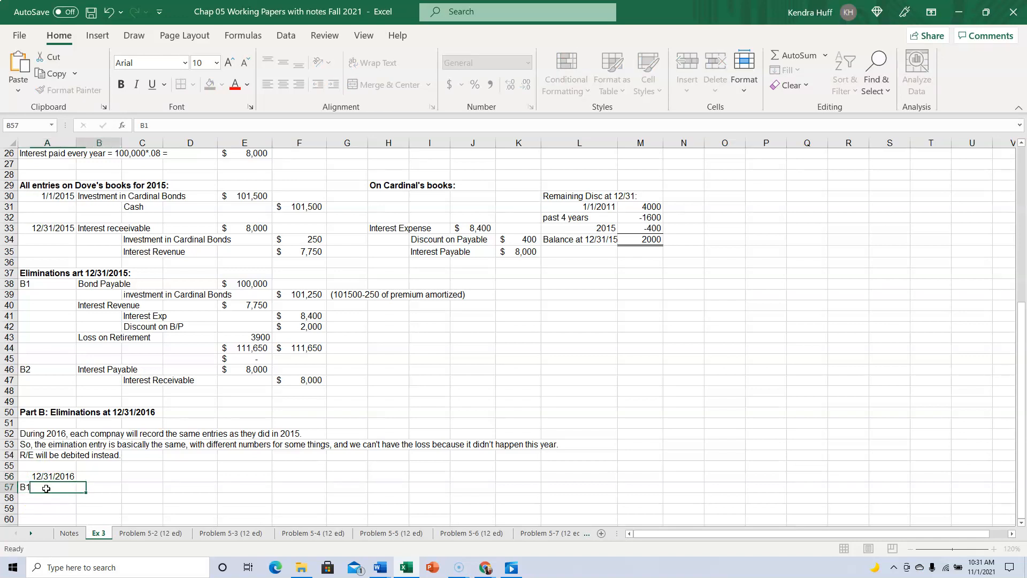
pyautogui.write('Bo')
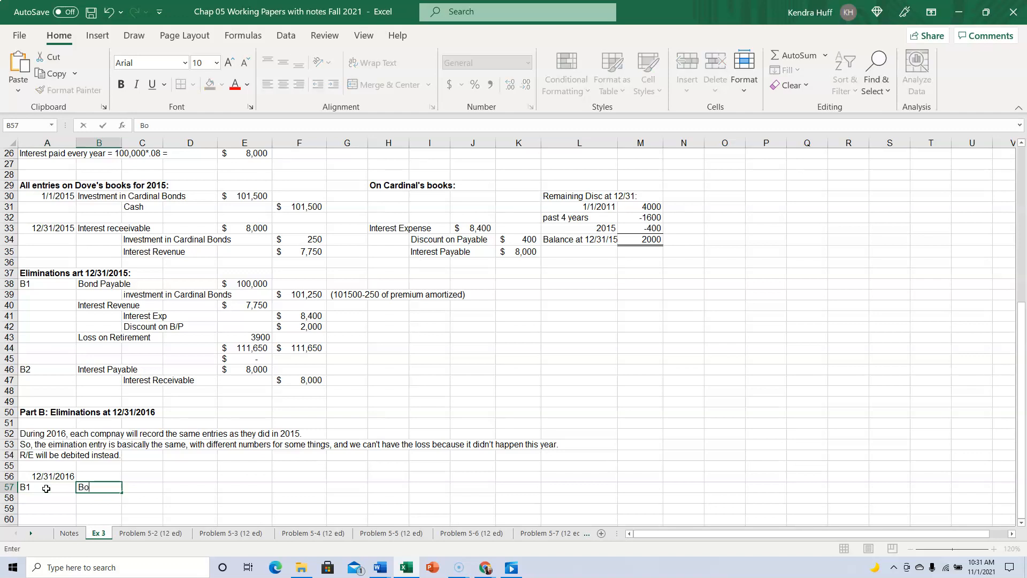
pyautogui.write('nd Payab;e')
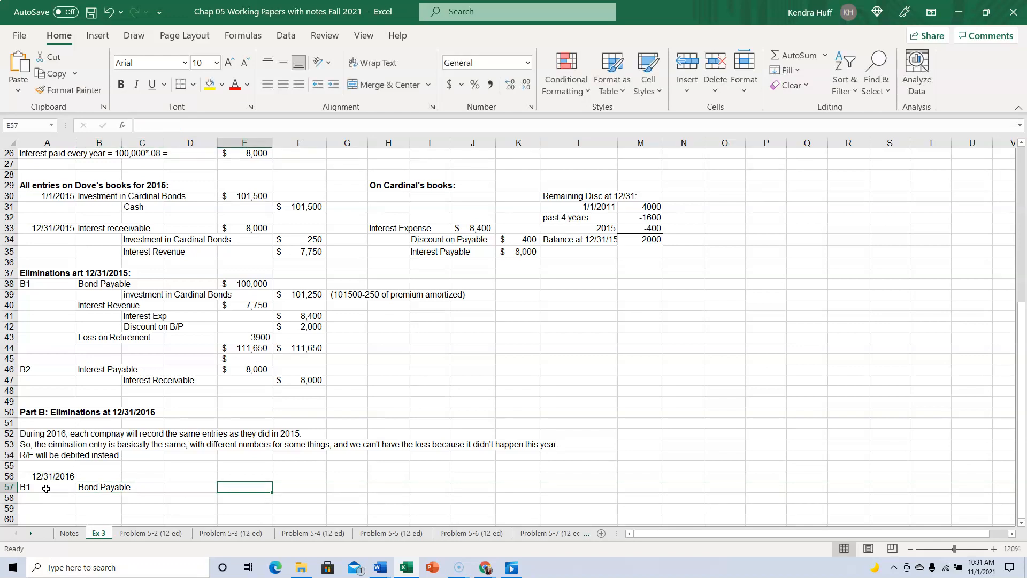
pyautogui.write('100000')
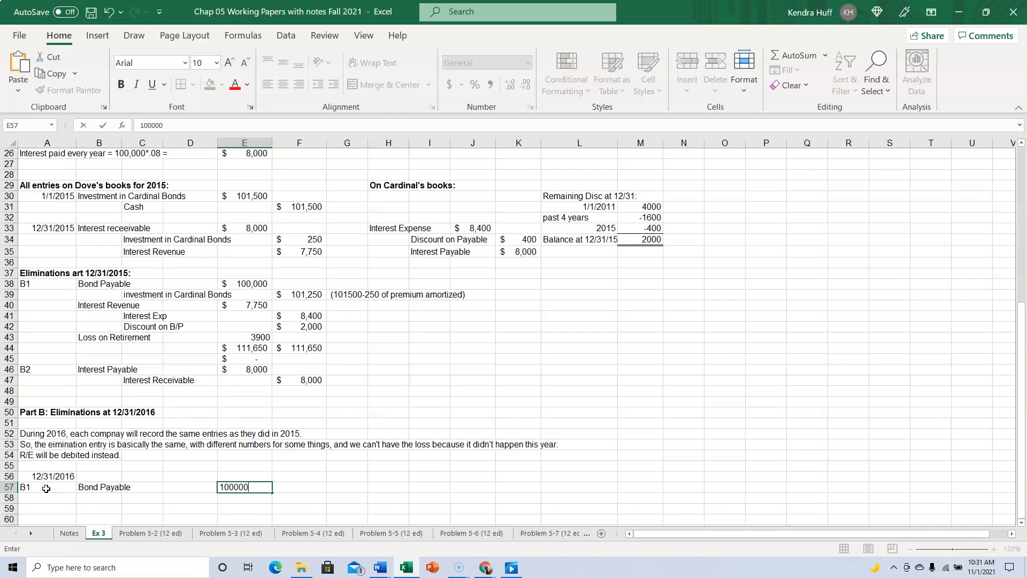
pyautogui.write('Investment in Cardoinal Bonds')
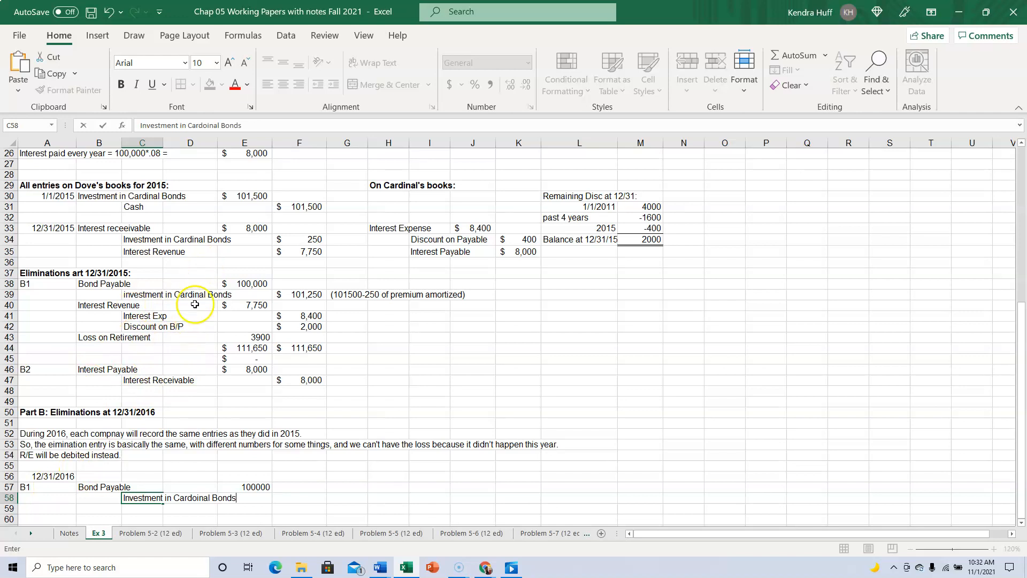
# Step: Credit 101000 in F58 with the note '(new balance 101,250-250)' in G58
pyautogui.click(299, 498)
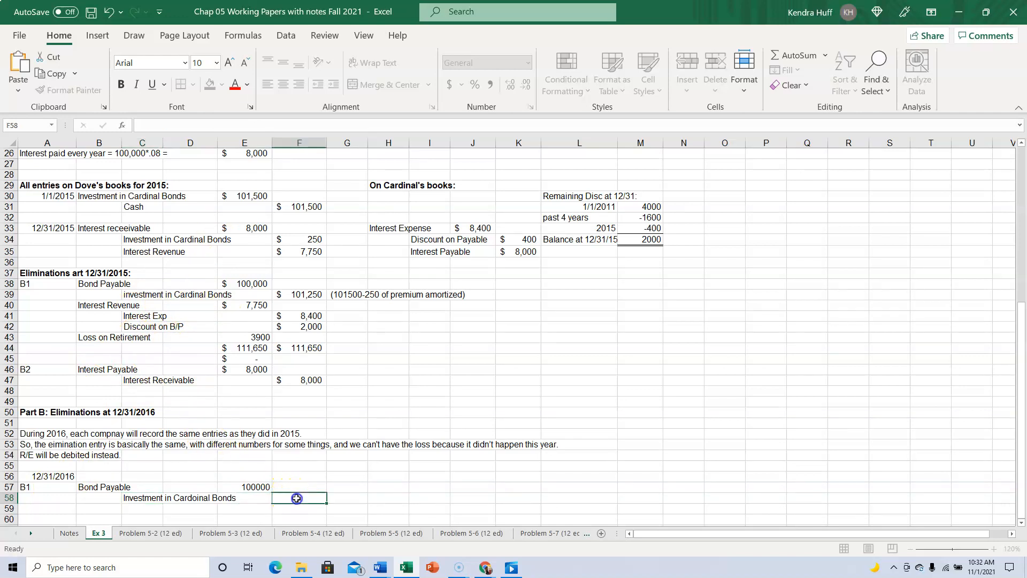
pyautogui.click(347, 497)
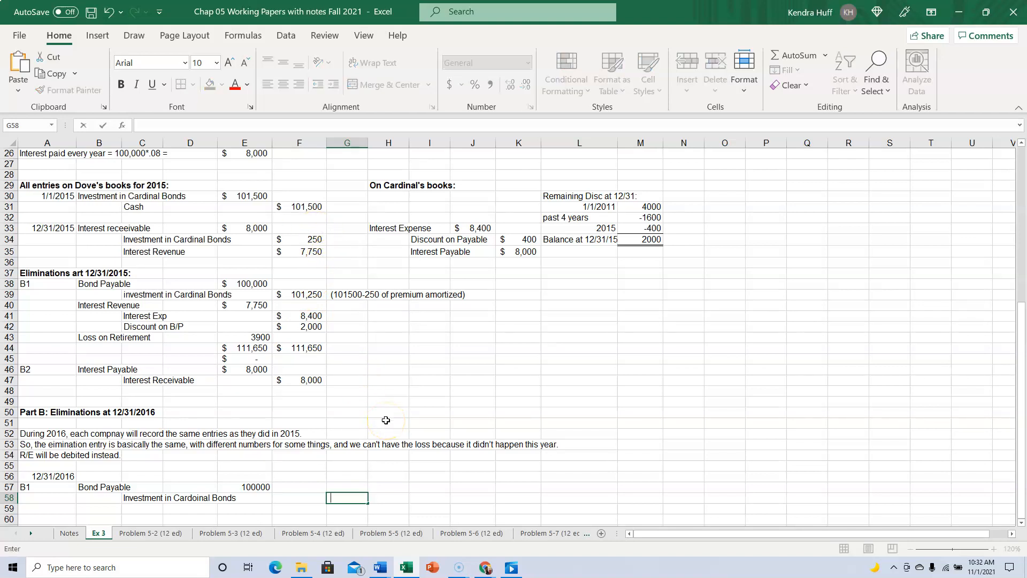
pyautogui.write('(new balan')
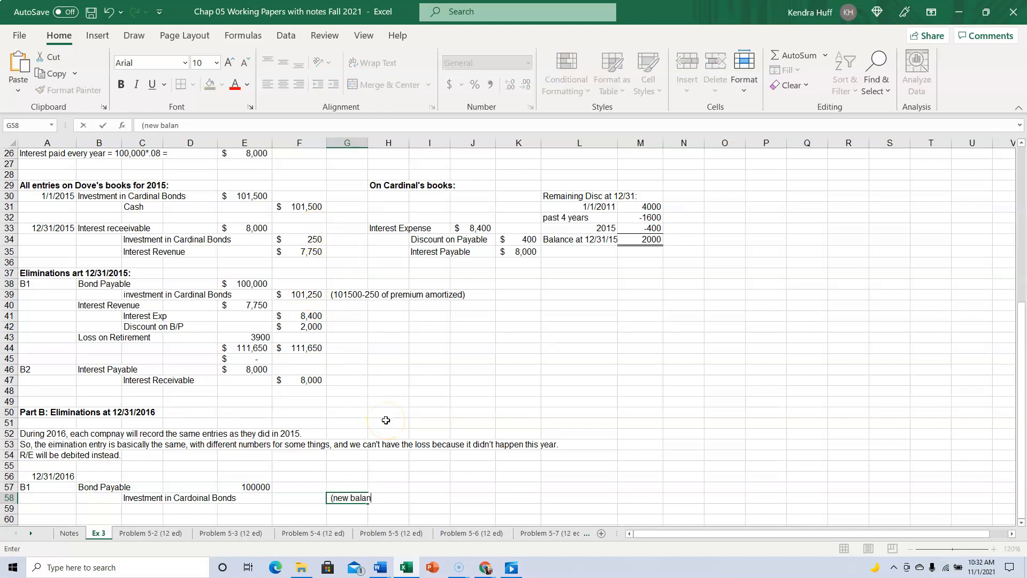
pyautogui.write('ce')
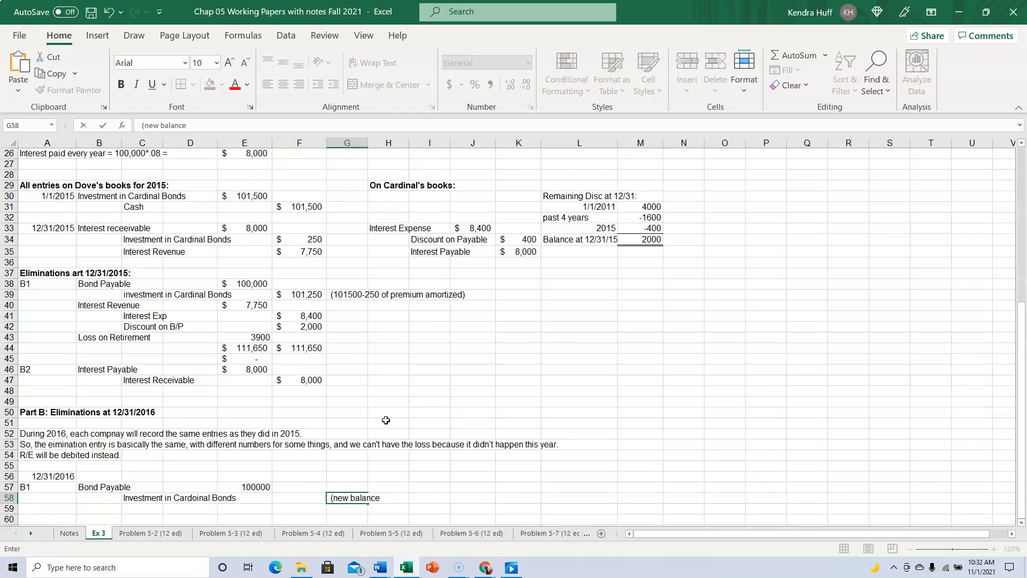
pyautogui.write('101')
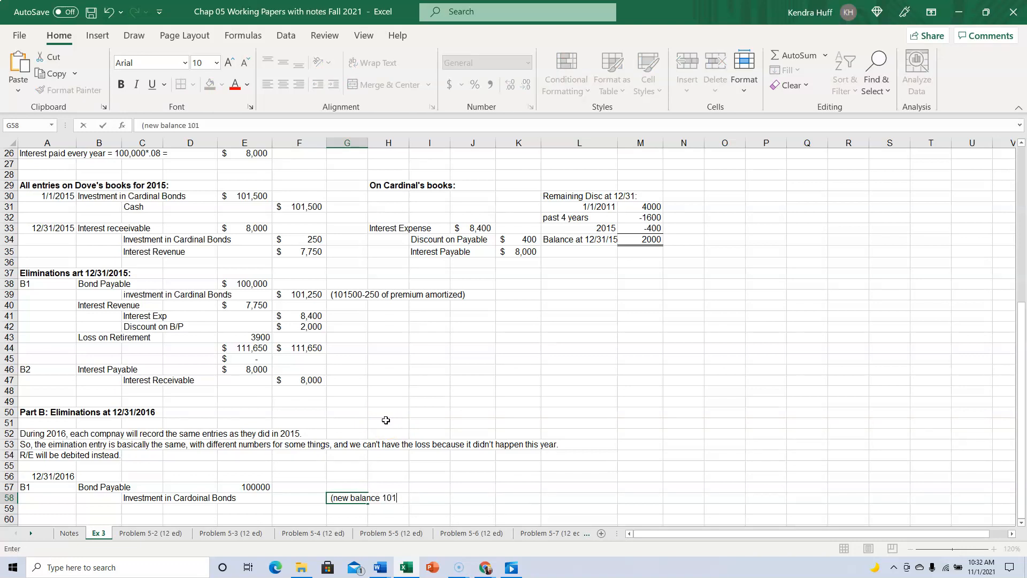
pyautogui.write(',250')
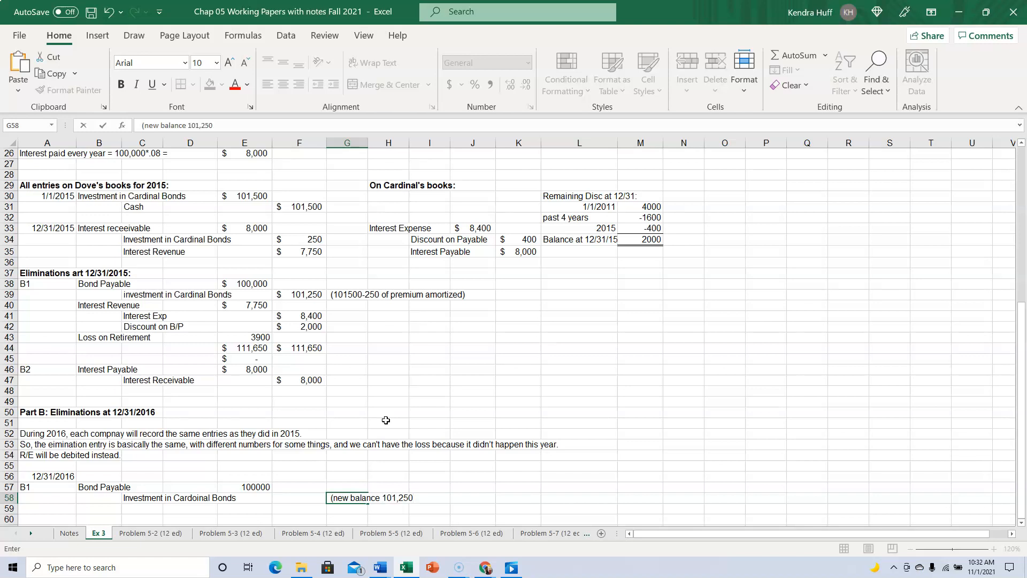
pyautogui.write('-')
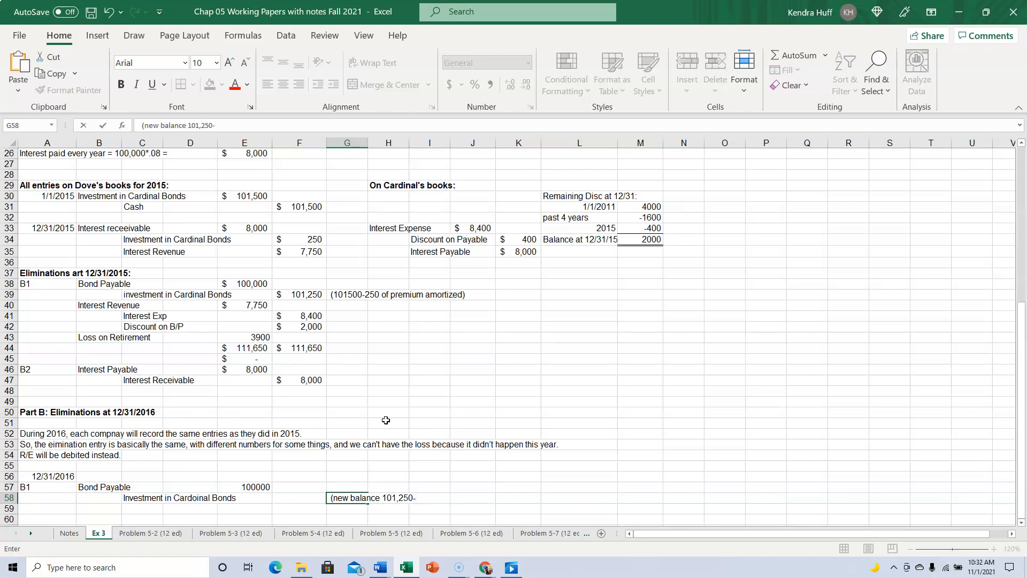
pyautogui.write('-25')
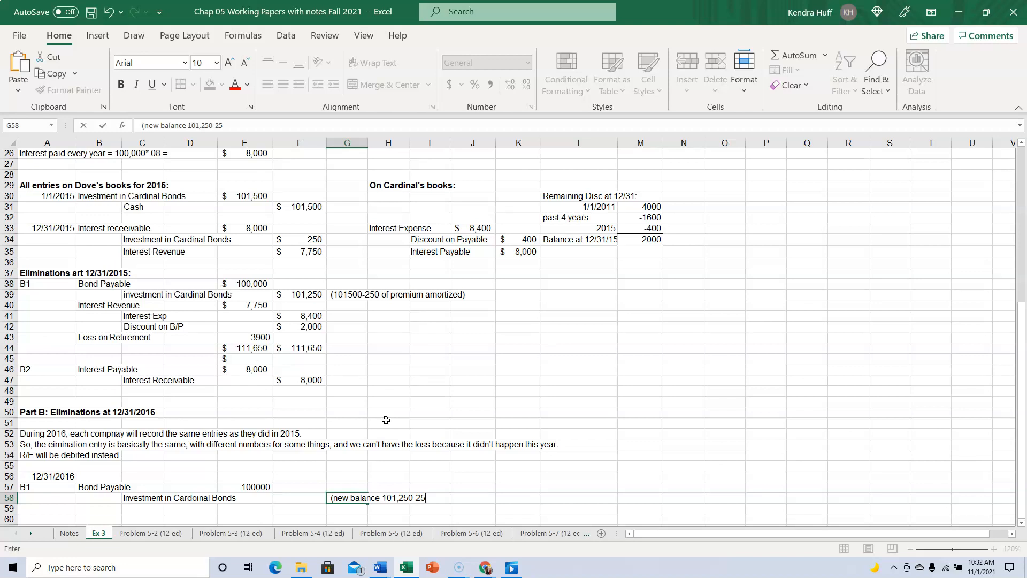
pyautogui.write('0)')
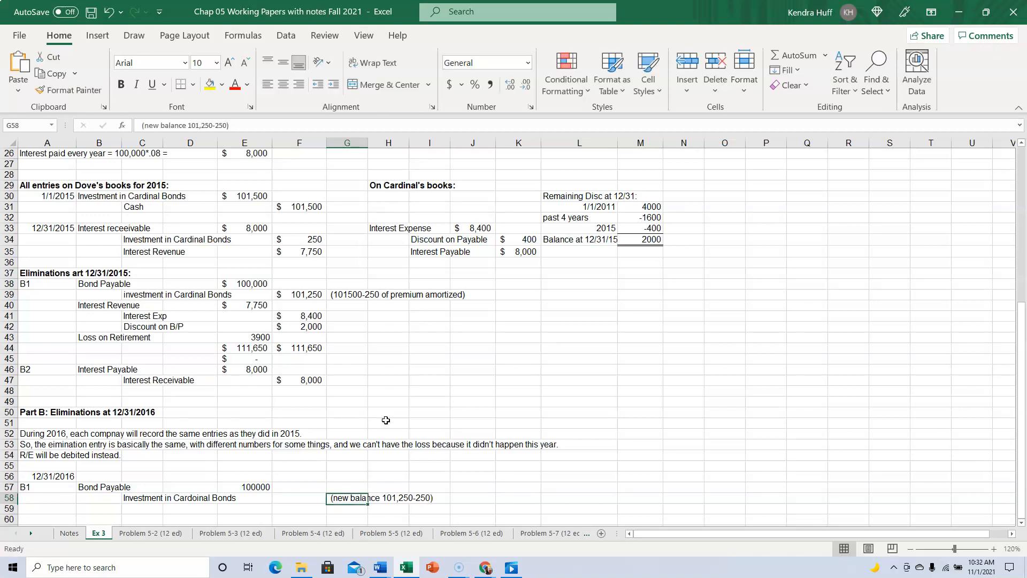
pyautogui.write('101000')
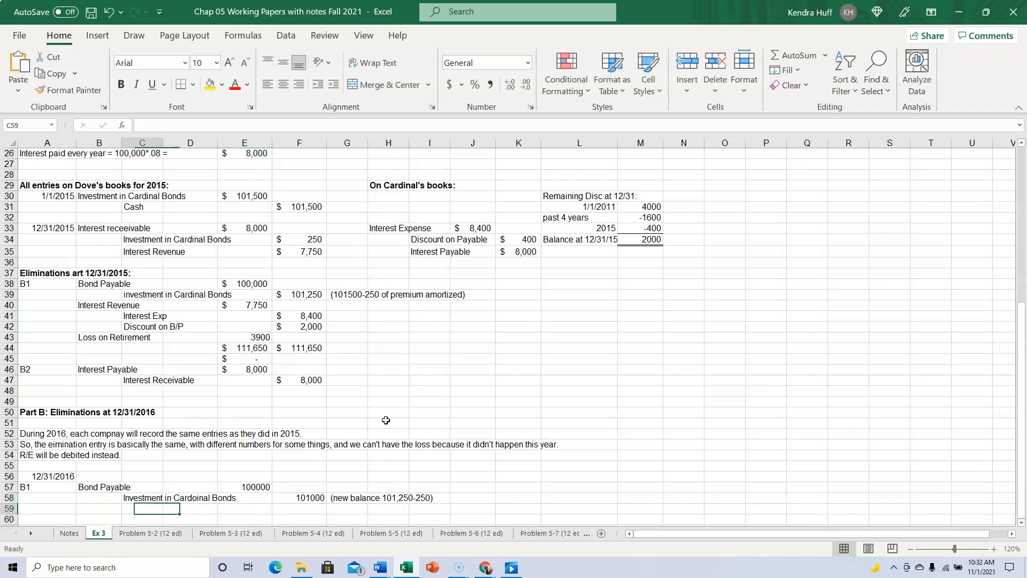
# Step: Debit Interest Revenue 7750 in E59 and credit Interest Exp 8400 in F60
pyautogui.write('Interest Revenue')
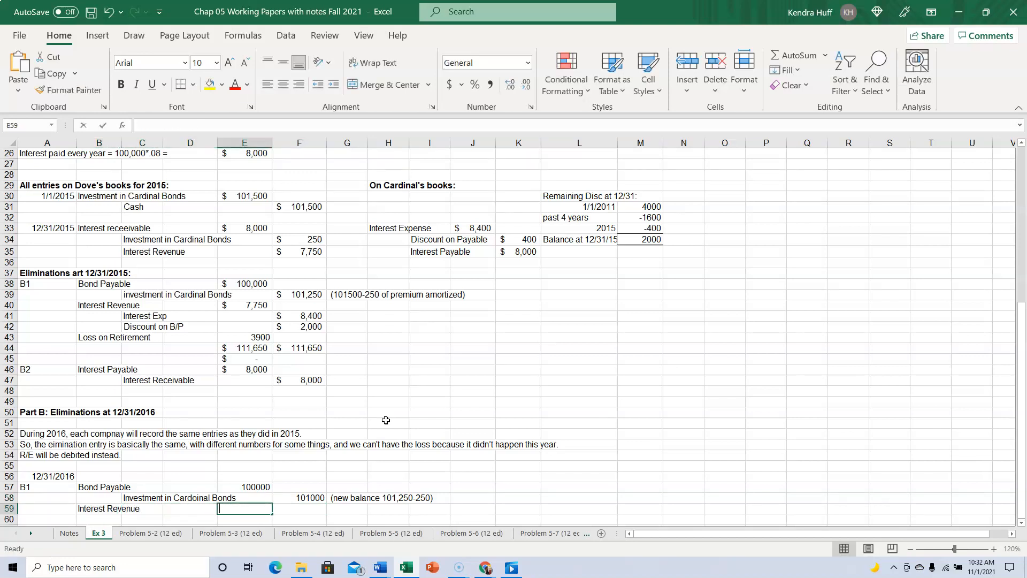
pyautogui.write('7750')
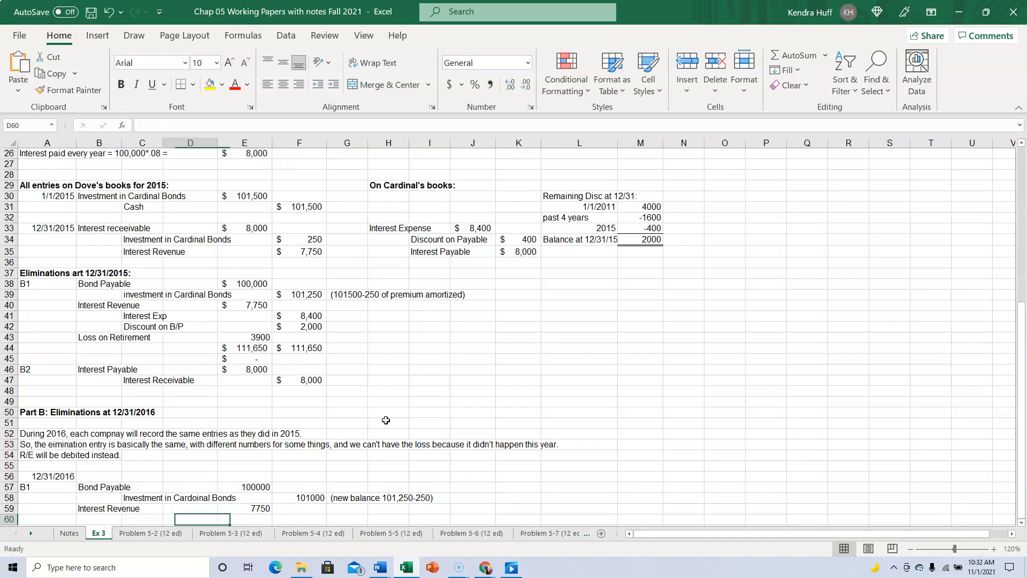
pyautogui.write('Interest Exp')
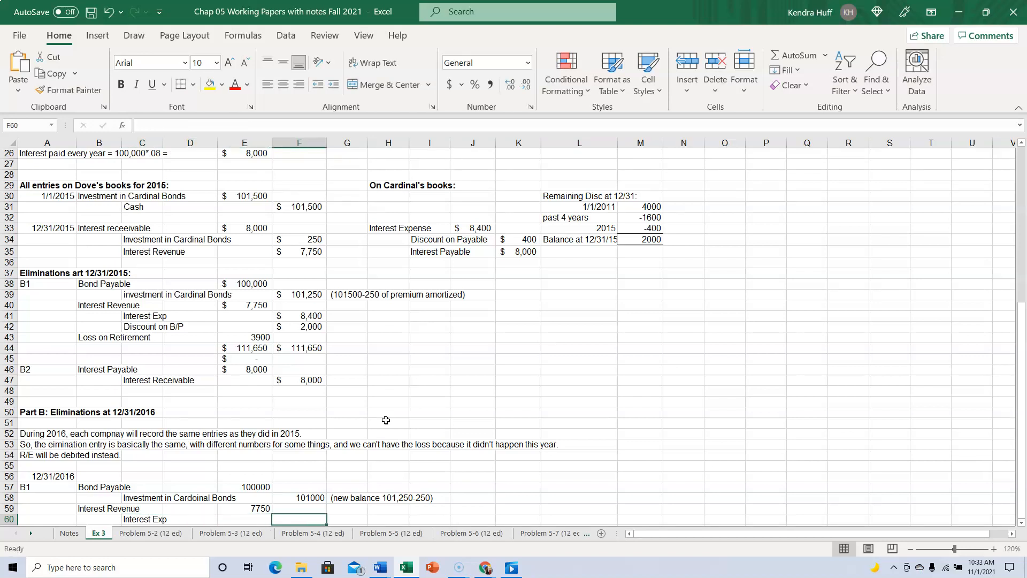
pyautogui.write('8400')
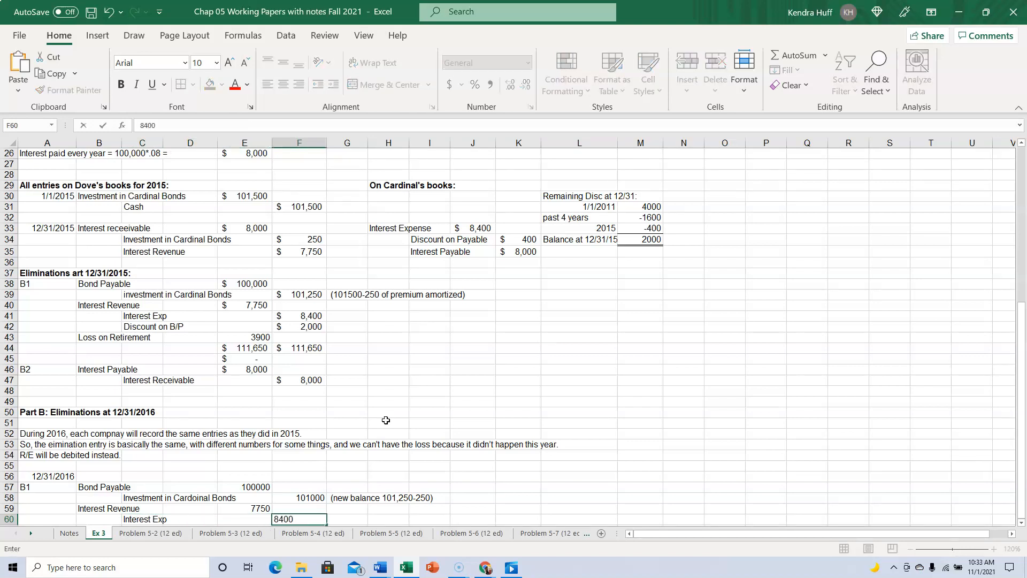
pyautogui.press('Enter')
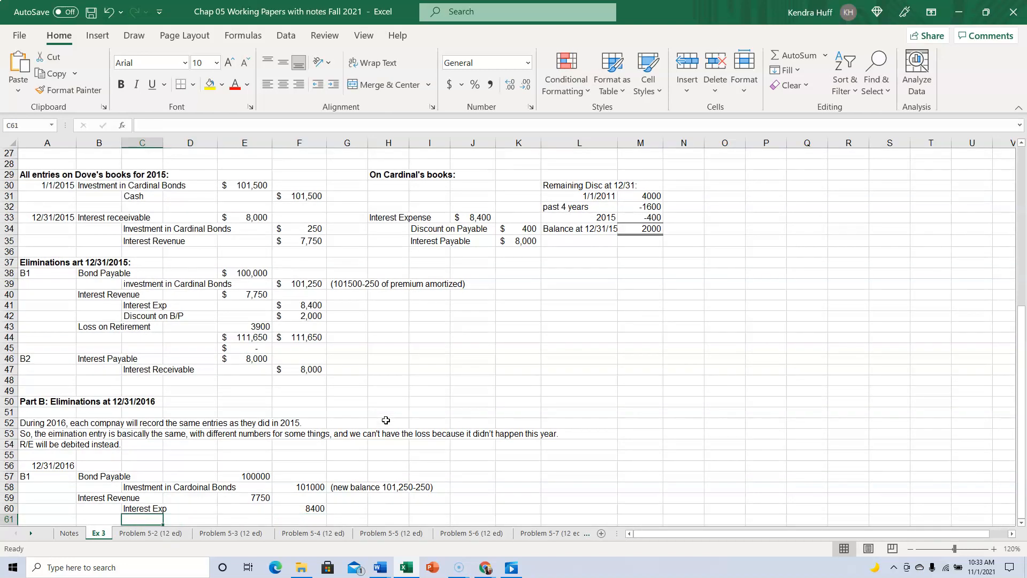
# Step: Credit Discount on Bond Payable 1600, noted '(2000-400 current yr amortization)'
pyautogui.write('Discount on')
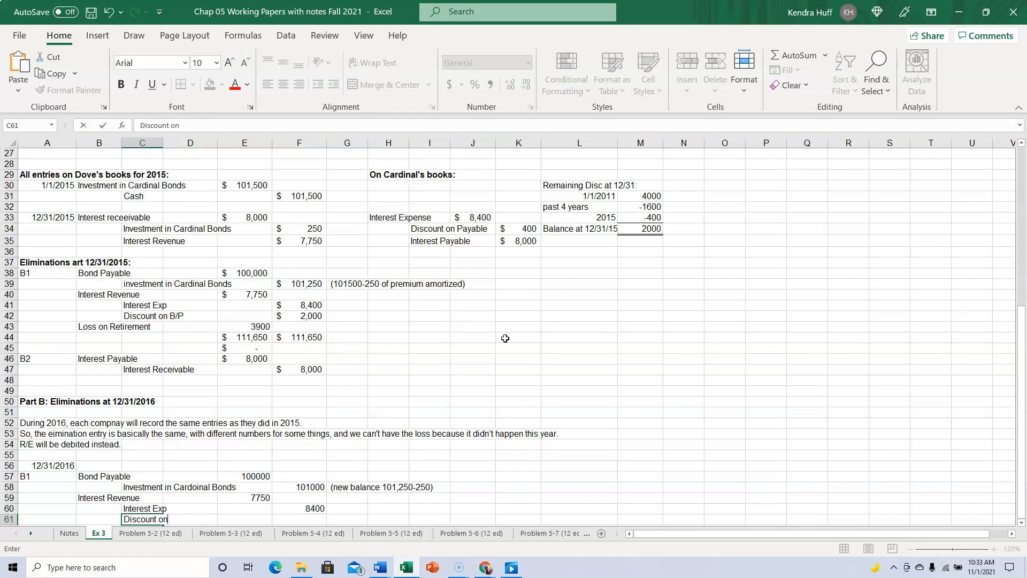
pyautogui.write('Bond Payable')
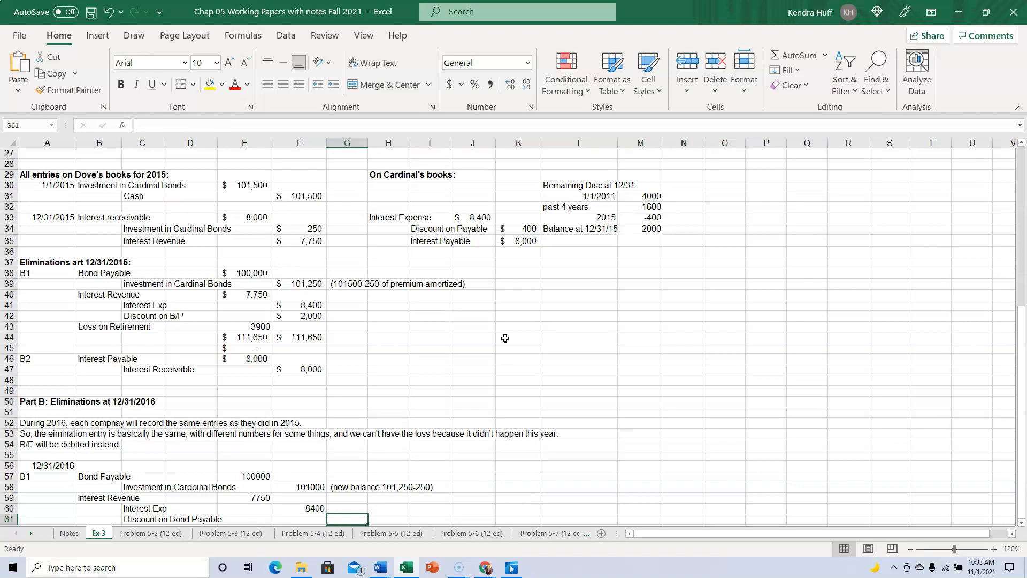
pyautogui.write('(2000-')
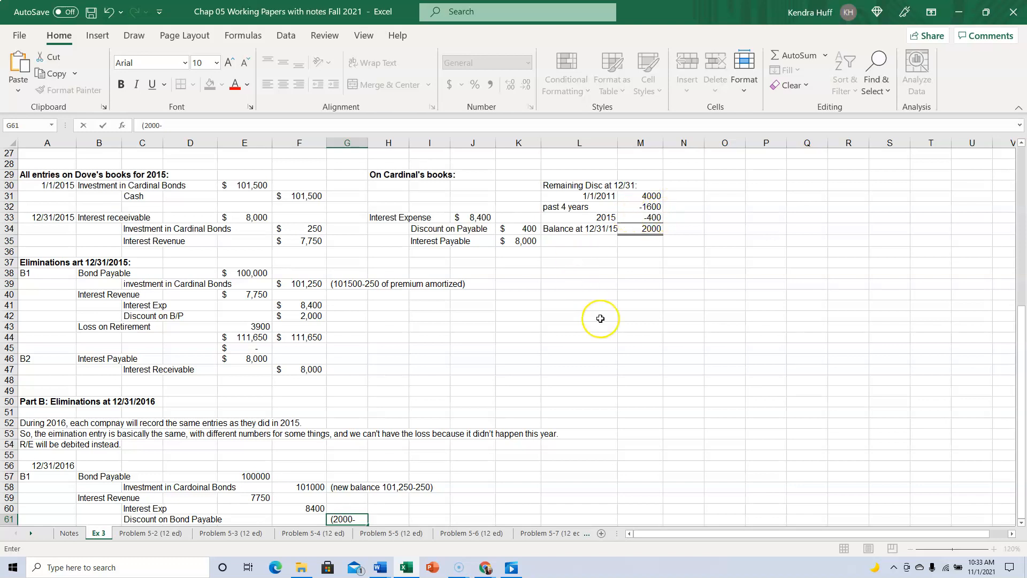
pyautogui.write('400')
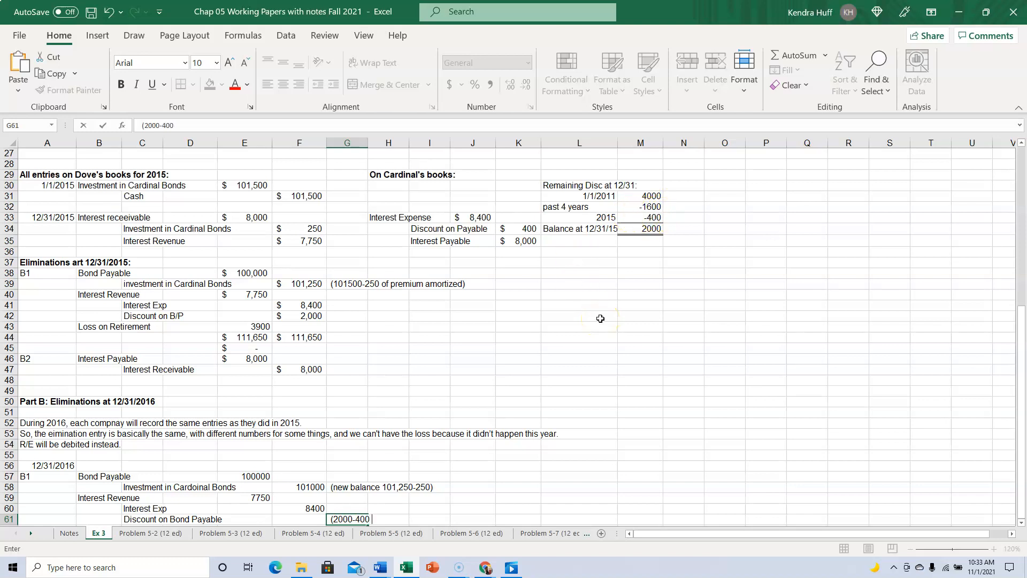
pyautogui.write('current')
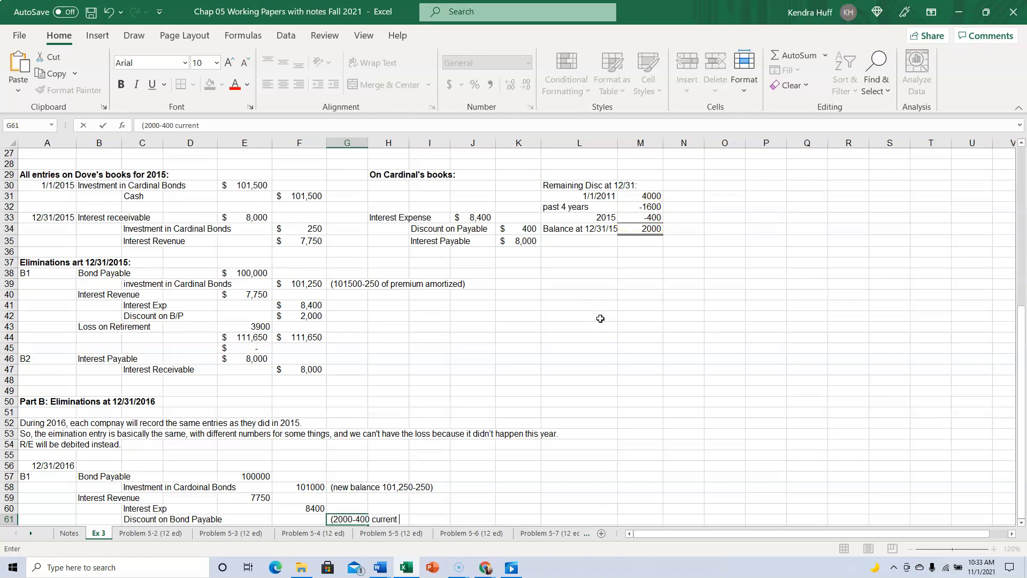
pyautogui.write('yr amorti')
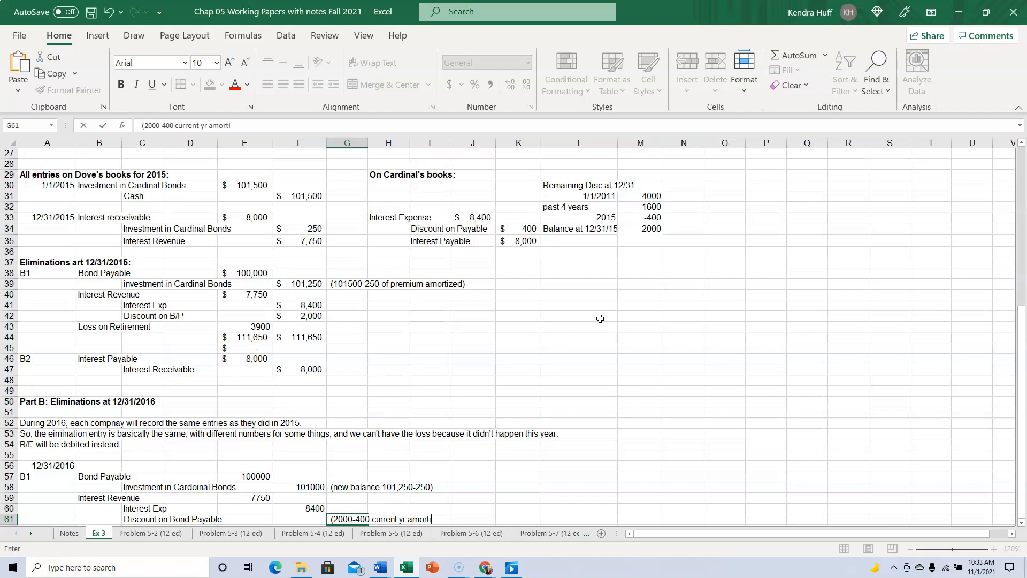
pyautogui.write('zation)')
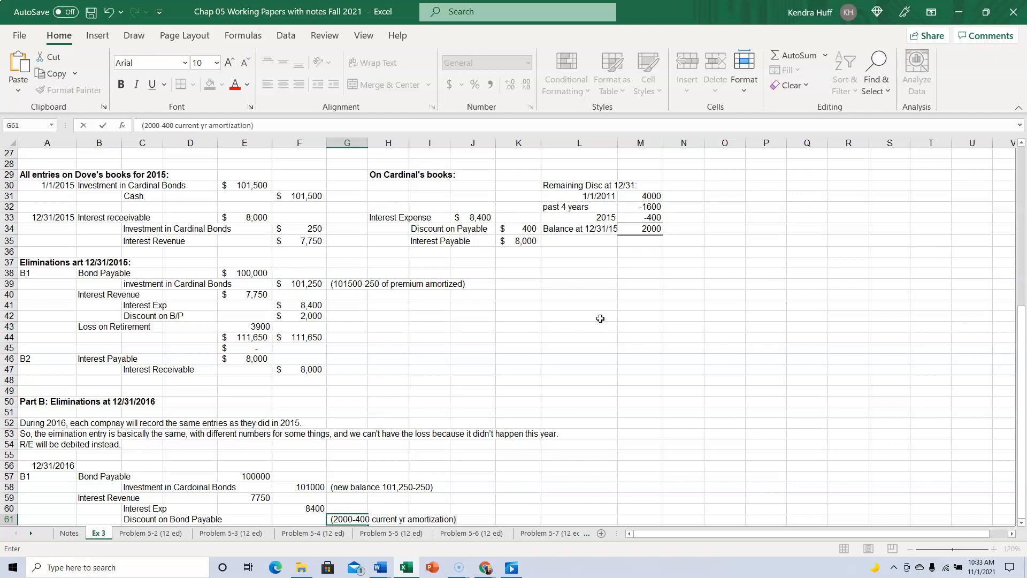
pyautogui.write('1600')
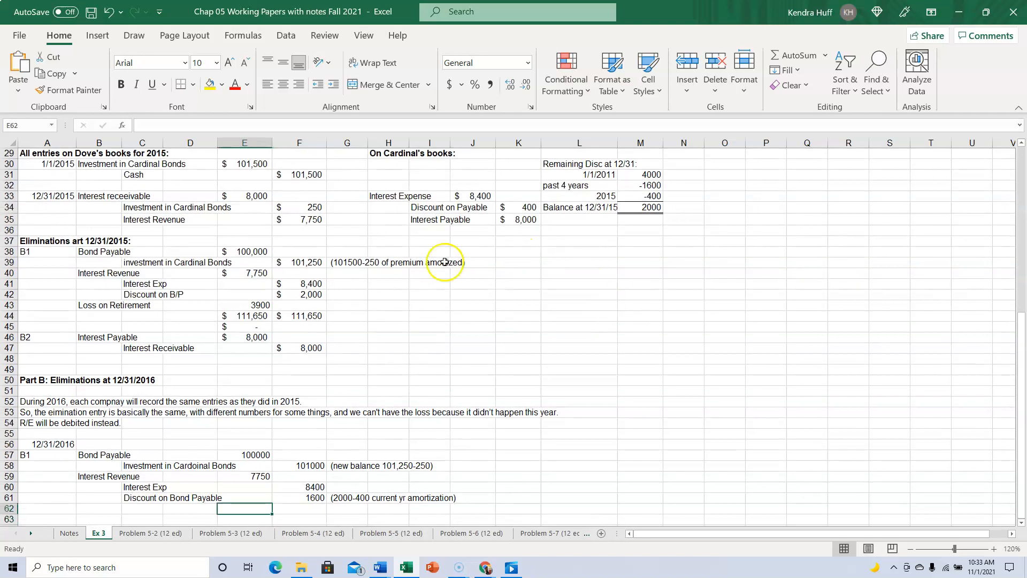
pyautogui.moveTo(347, 386)
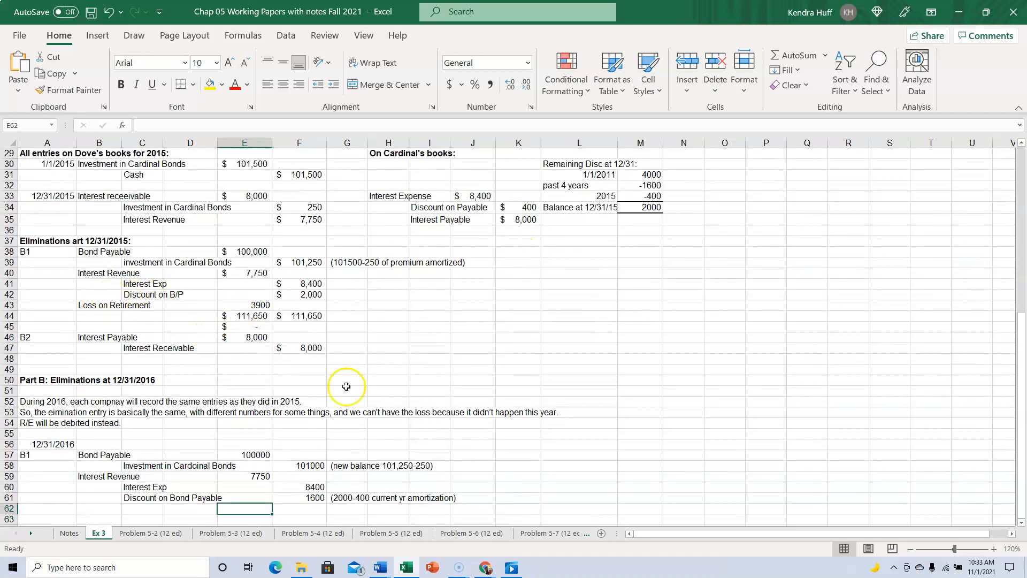
# Step: Enter 'R/E - Done' in B62 and 'R/E - Cardinal' in B63
pyautogui.scroll(-3)
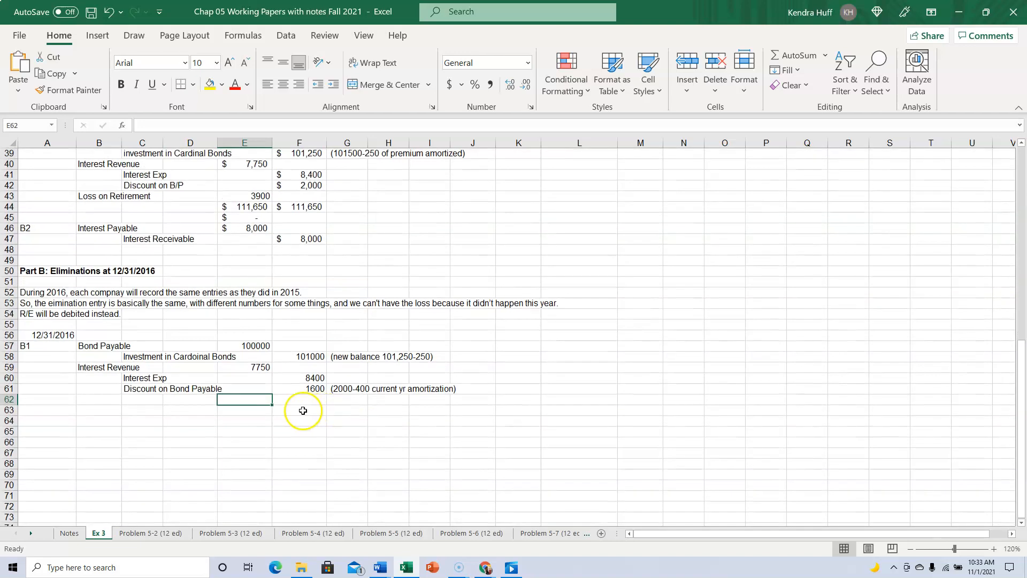
pyautogui.click(99, 399)
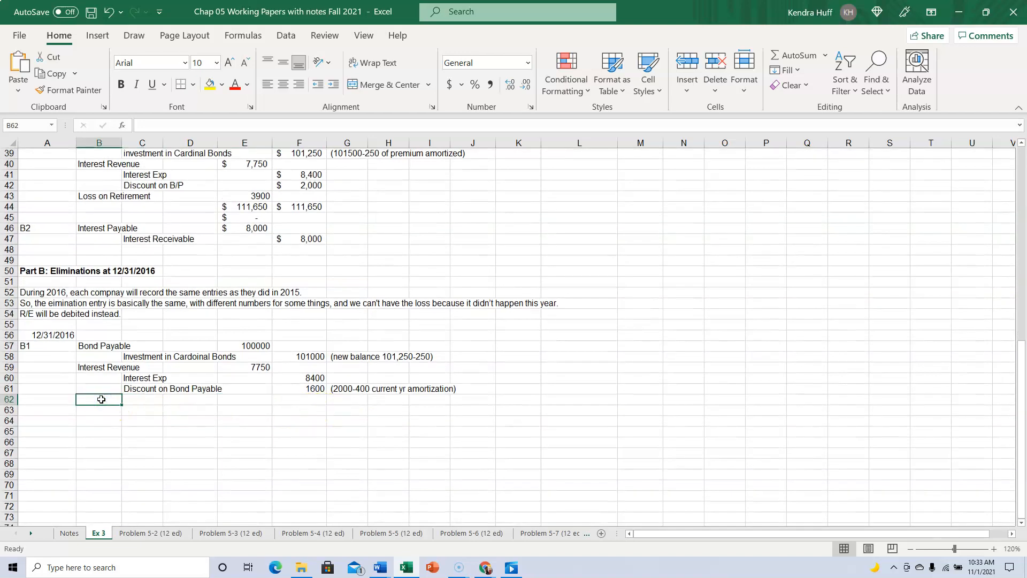
pyautogui.write('R/E -')
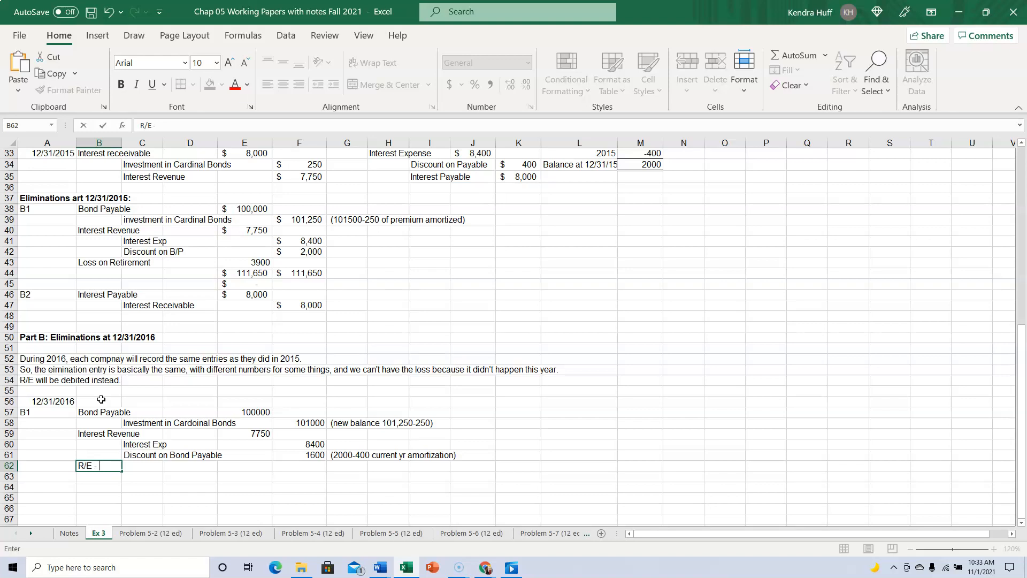
pyautogui.write('Done')
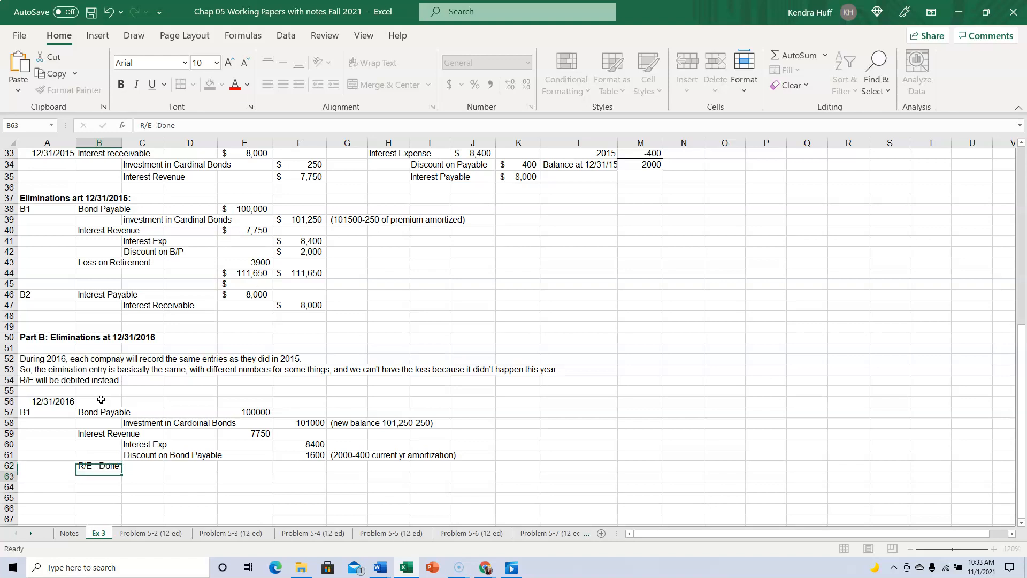
pyautogui.write('R')
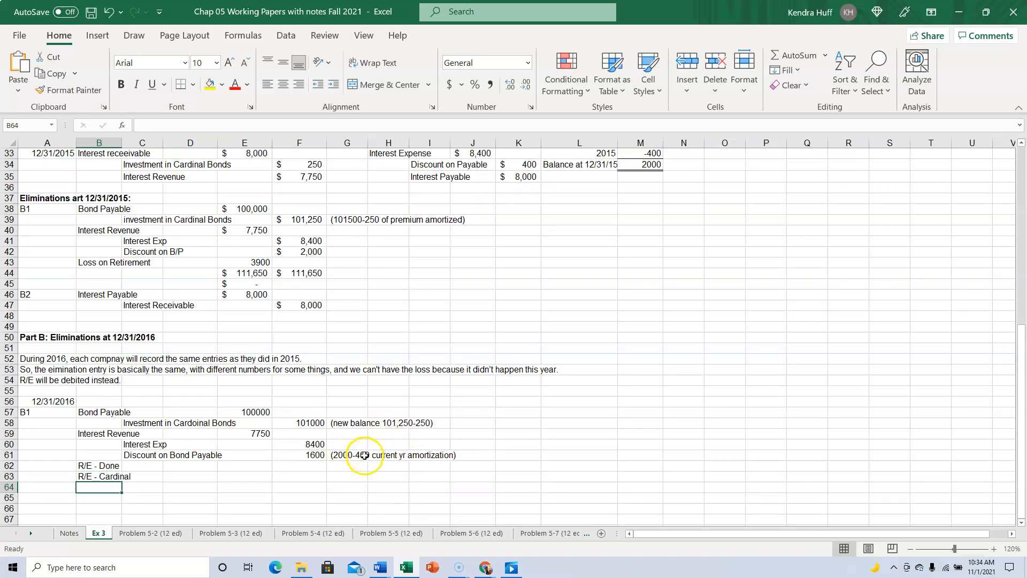
pyautogui.moveTo(426, 420)
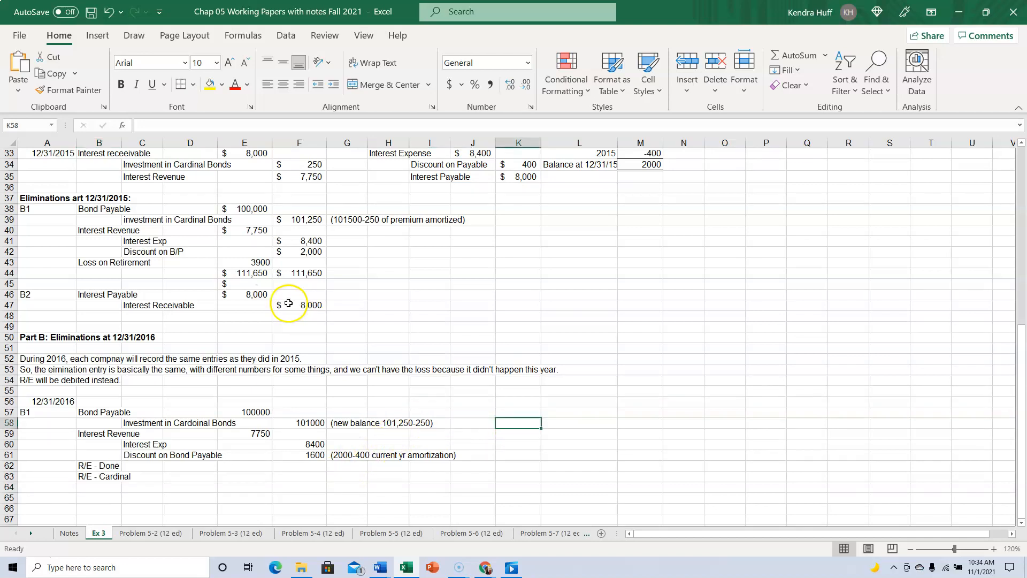
# Step: Label K58 '3900/6=' and enter =3900/6 in L58, giving 650
pyautogui.write('3900')
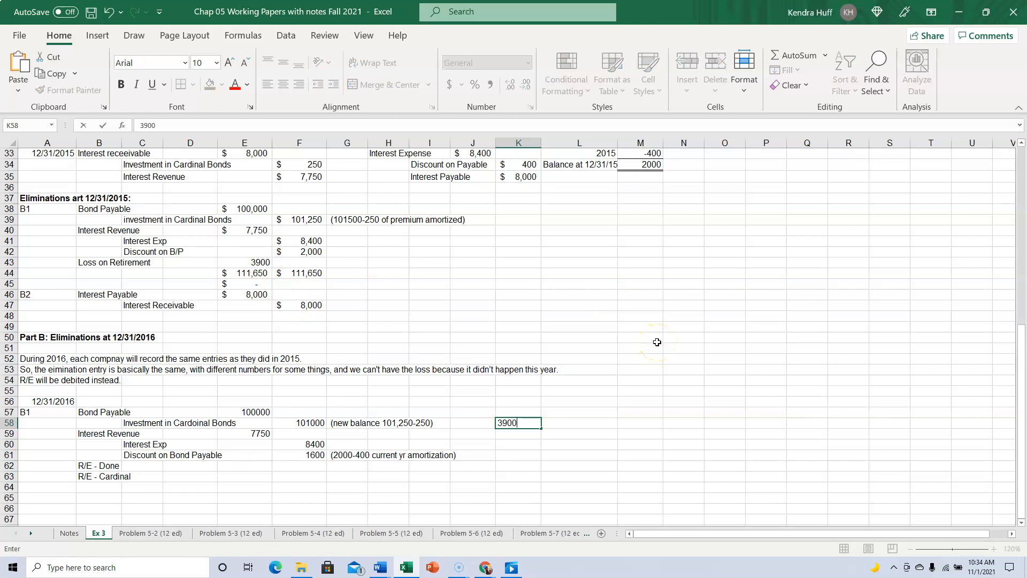
pyautogui.write('/')
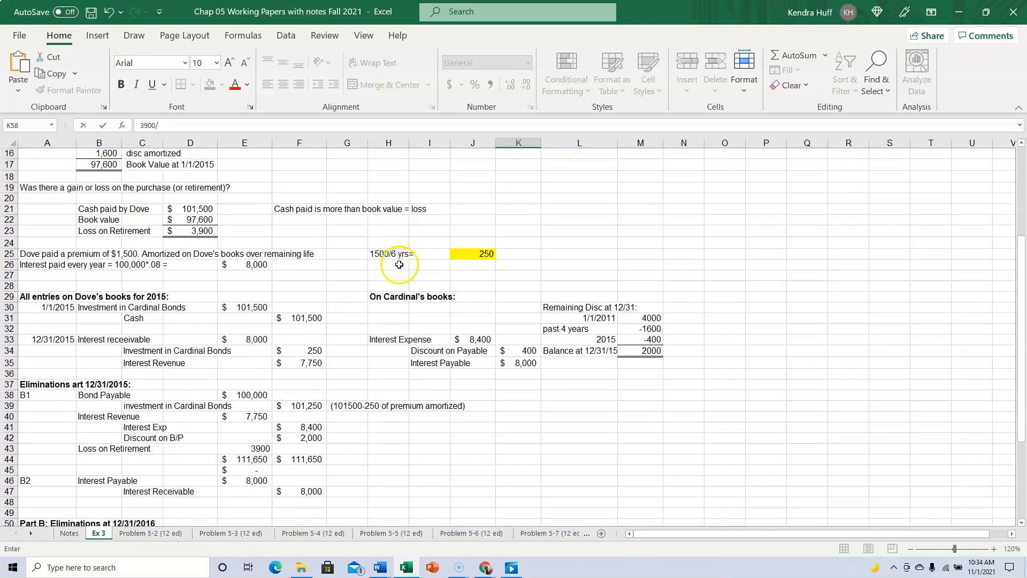
pyautogui.scroll(-3)
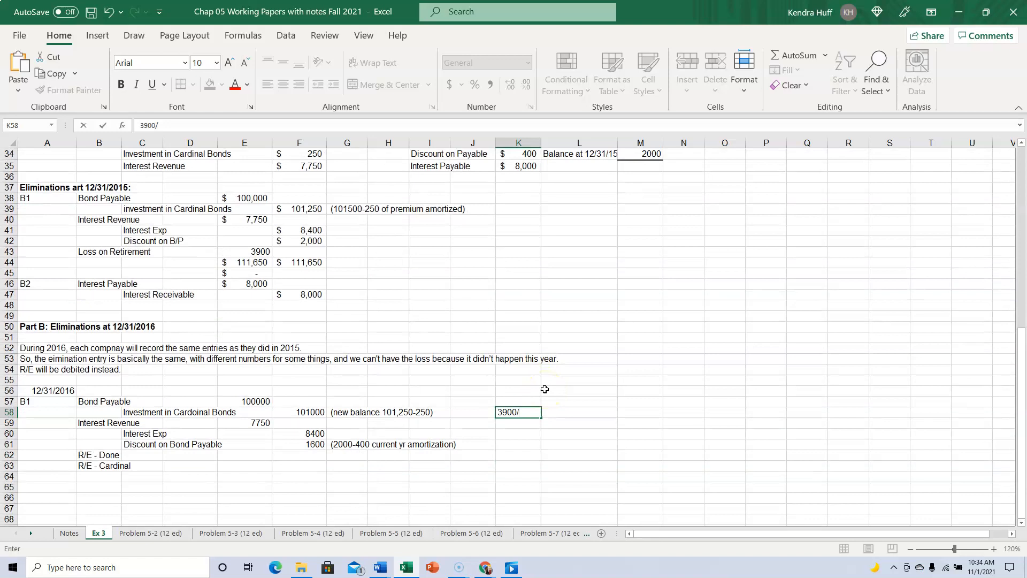
pyautogui.write('6=')
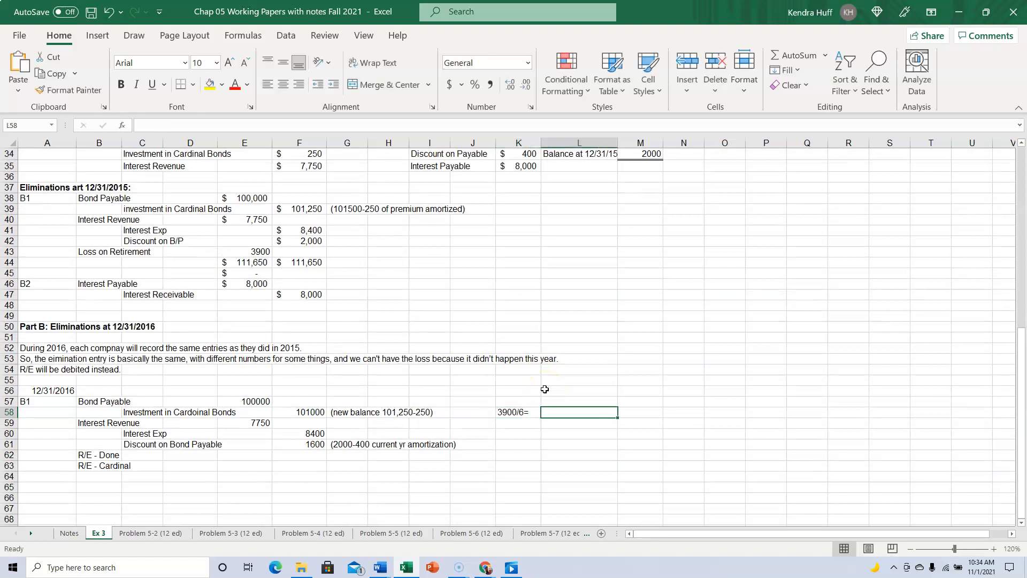
pyautogui.write('=390')
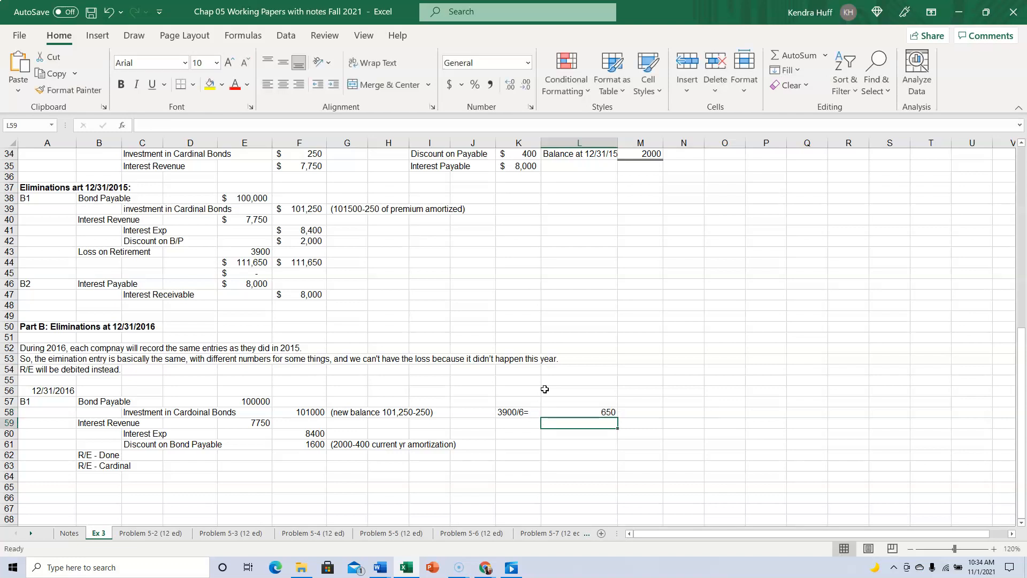
pyautogui.click(578, 412)
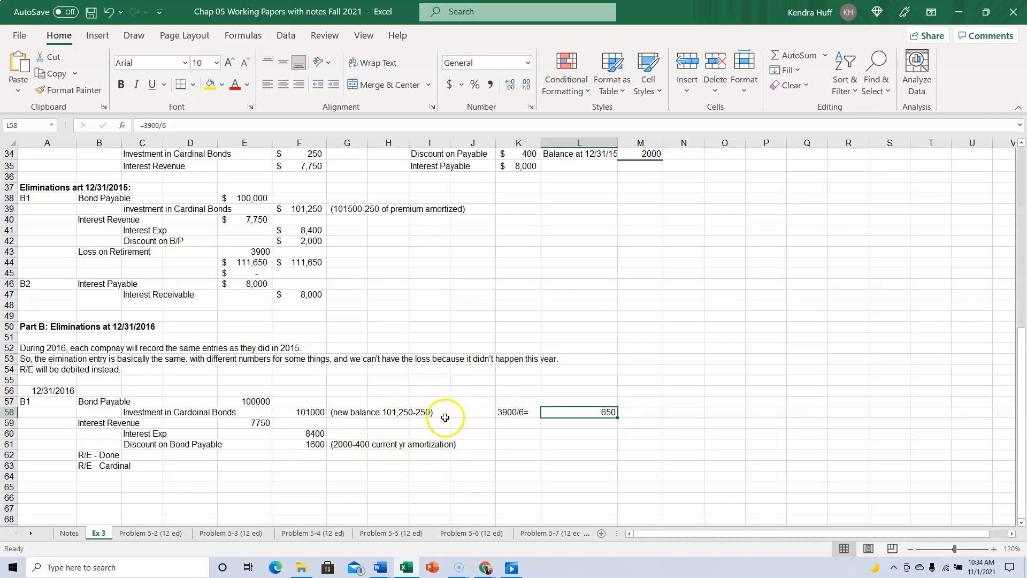
pyautogui.moveTo(224, 438)
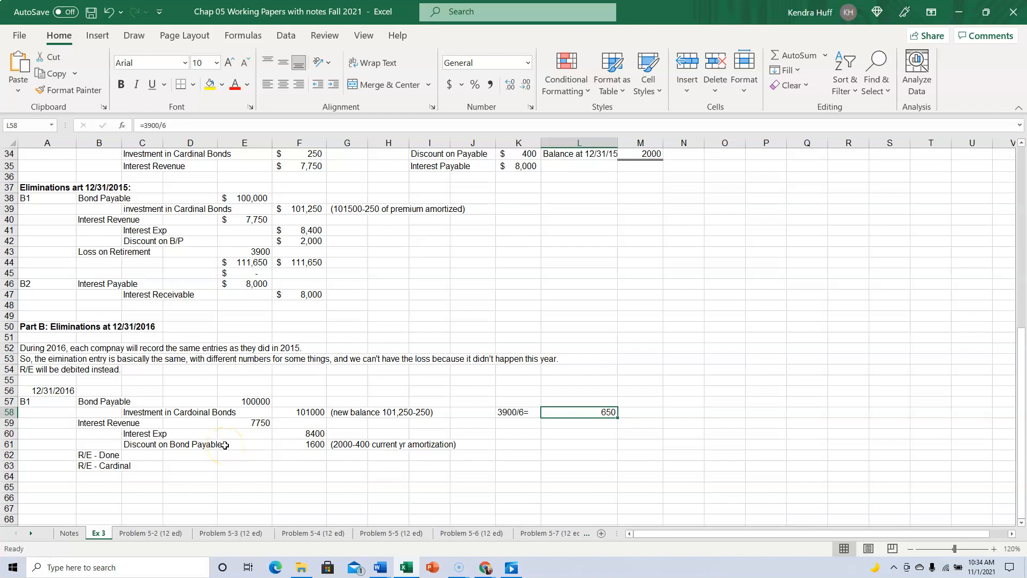
pyautogui.moveTo(165, 472)
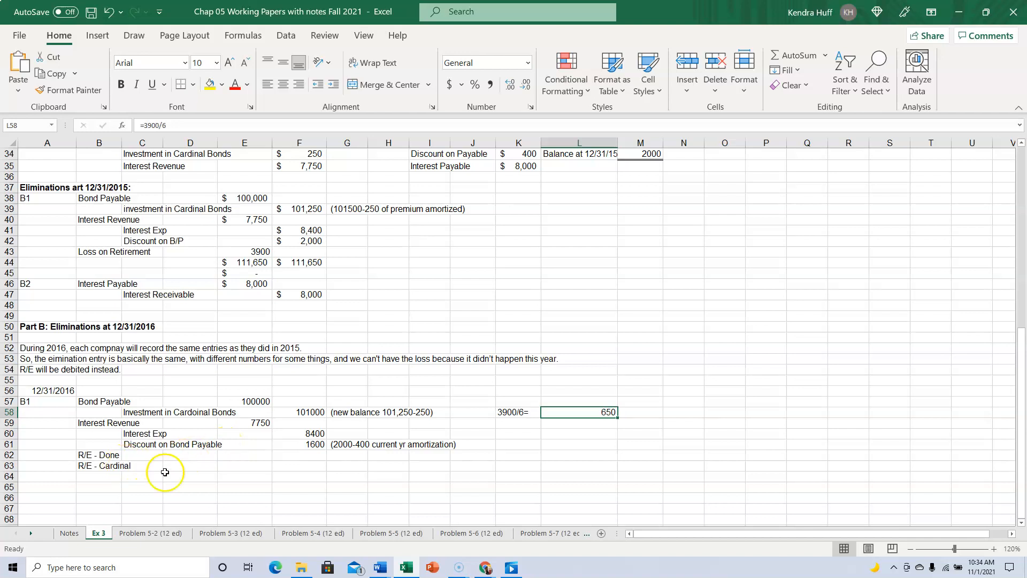
pyautogui.moveTo(370, 467)
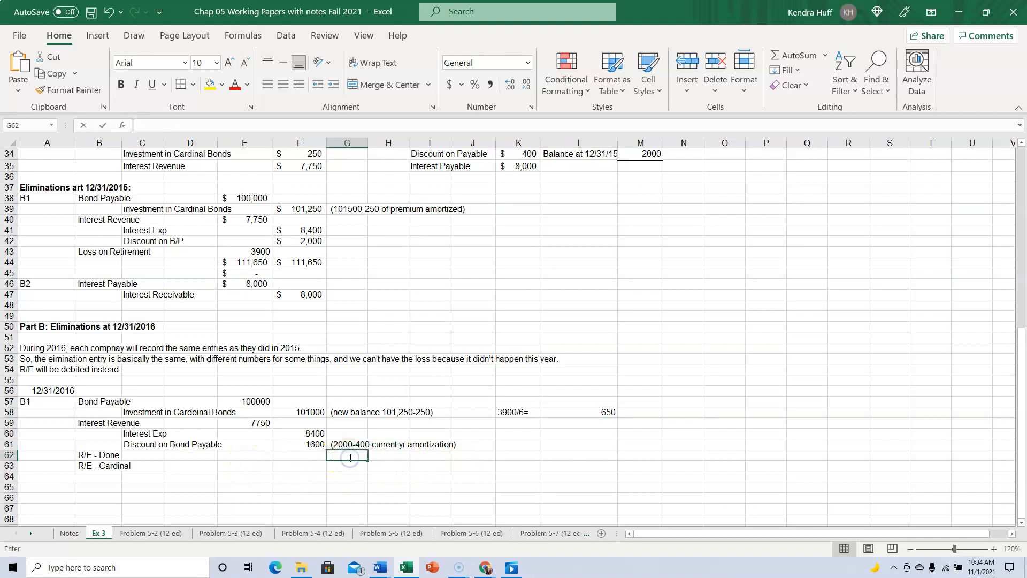
# Step: Note '(3900-650=3250)' in G62 and compute =3900-650, giving 3250, in L59
pyautogui.write('(3')
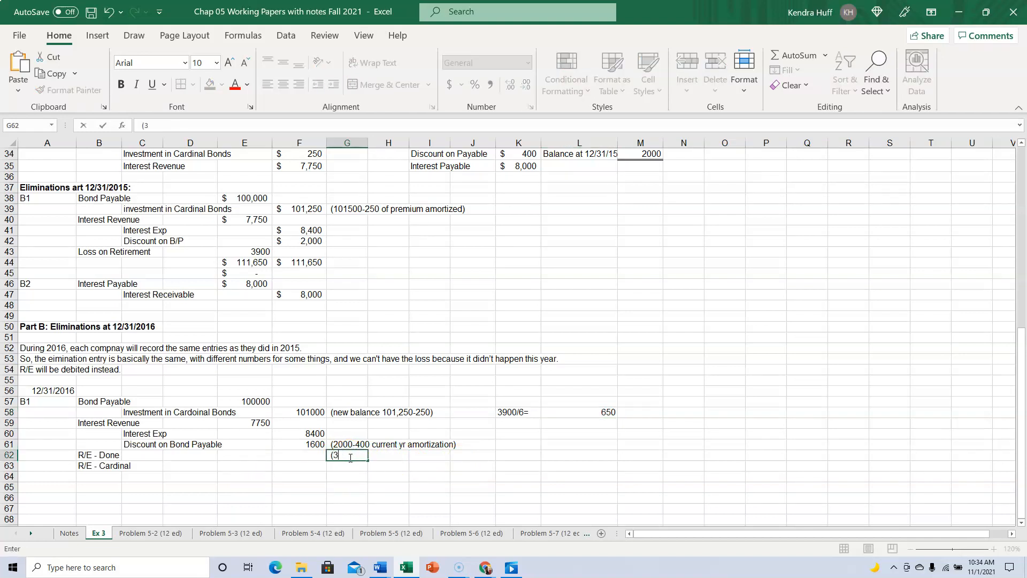
pyautogui.write('900-650')
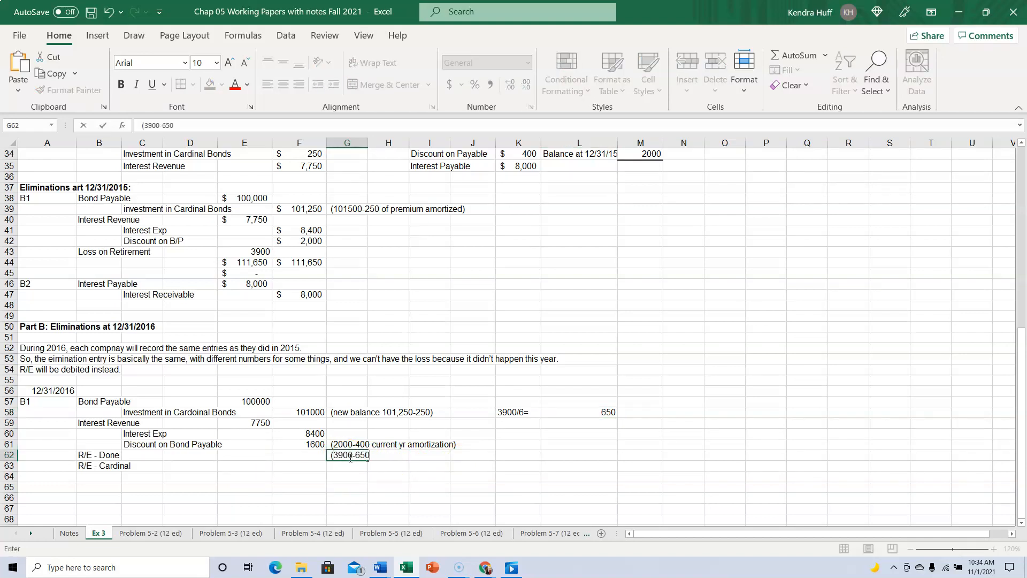
pyautogui.write('=')
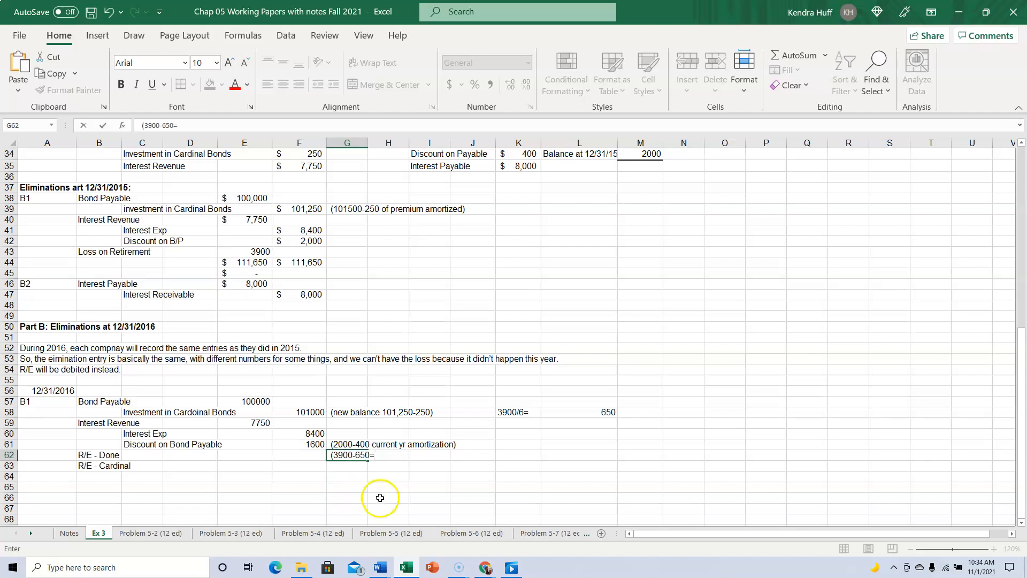
pyautogui.moveTo(544, 455)
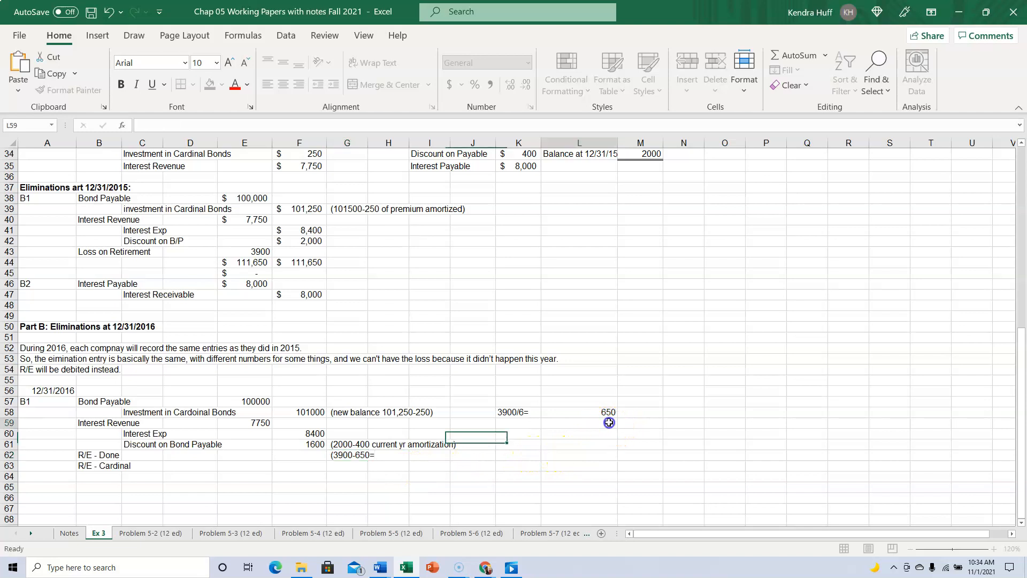
pyautogui.write('=3900')
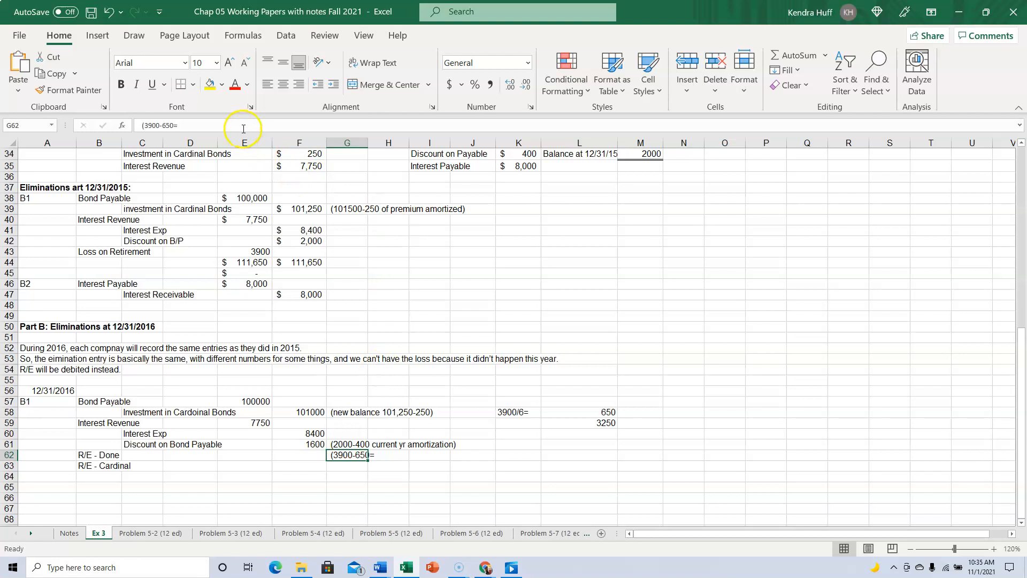
pyautogui.write('3250)')
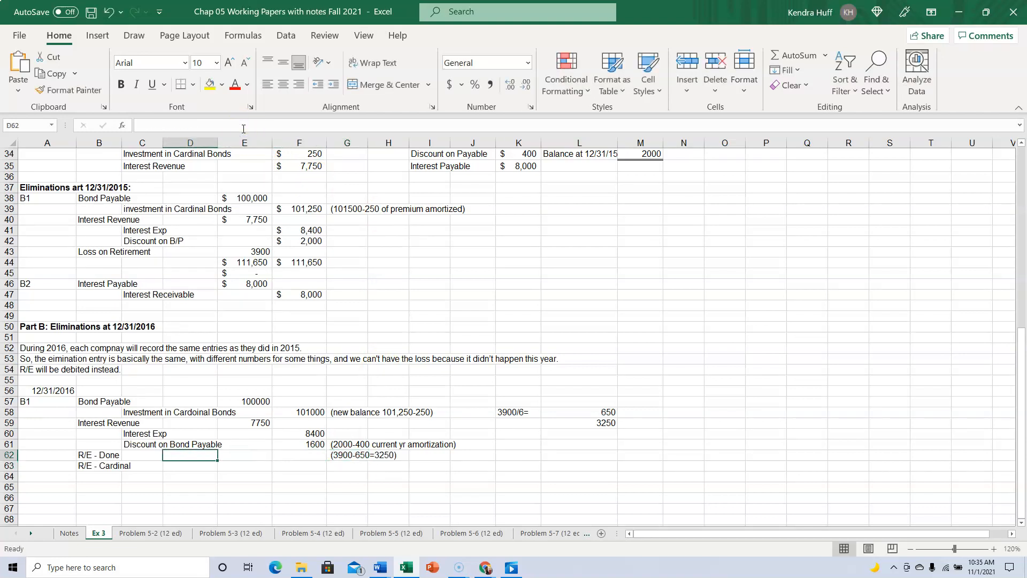
pyautogui.click(244, 455)
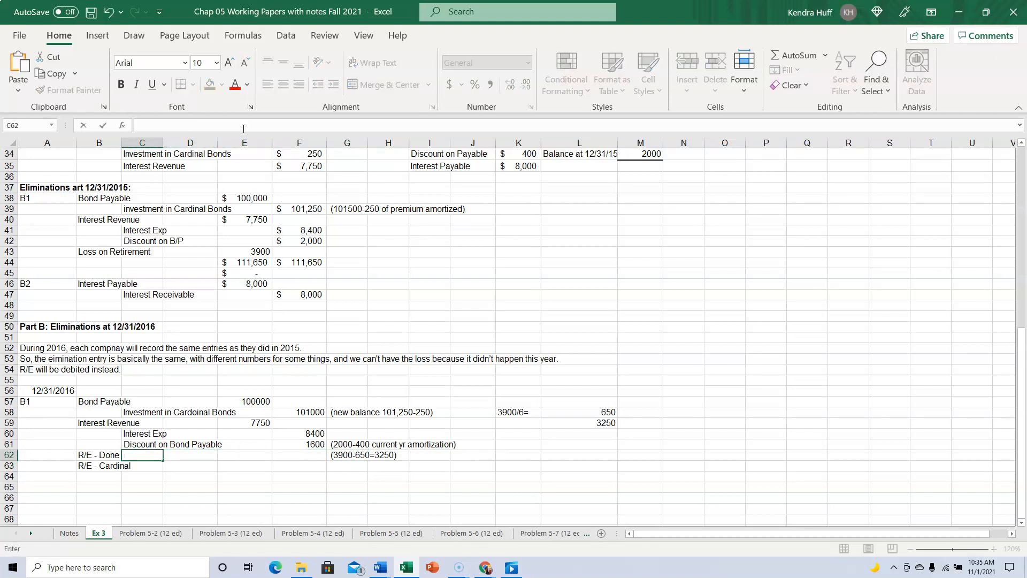
# Step: Label the R/E lines (3250*.8) and (3250*.2) and enter their amounts, 2600 and 650
pyautogui.write('(3250*.8')
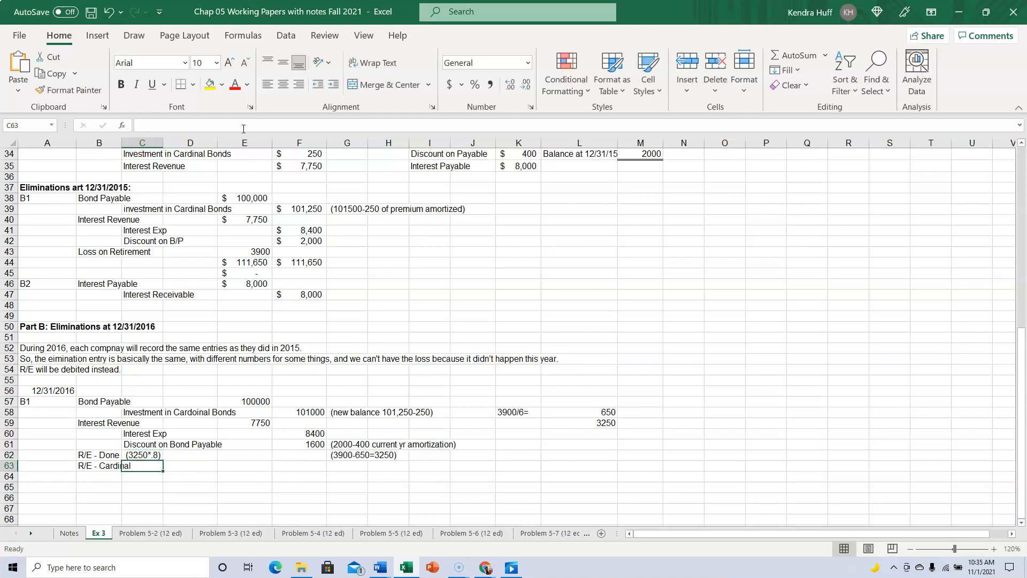
pyautogui.click(99, 466)
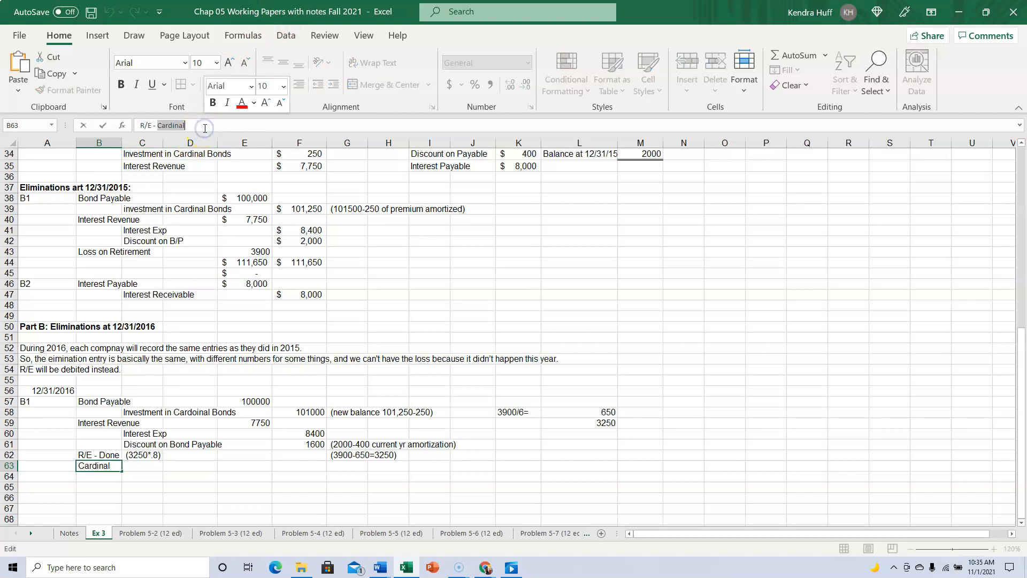
pyautogui.write('(')
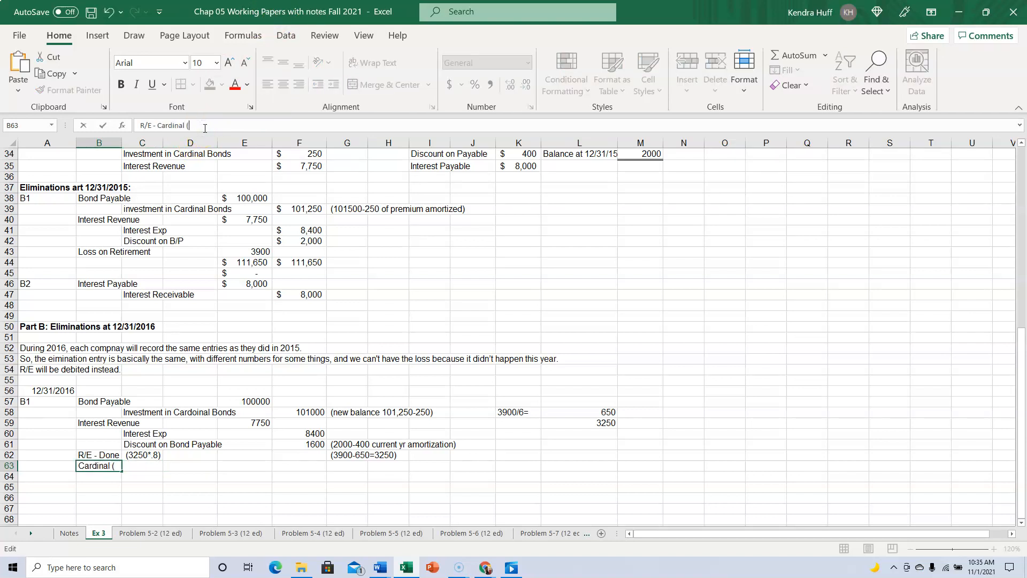
pyautogui.write('(3250*.2')
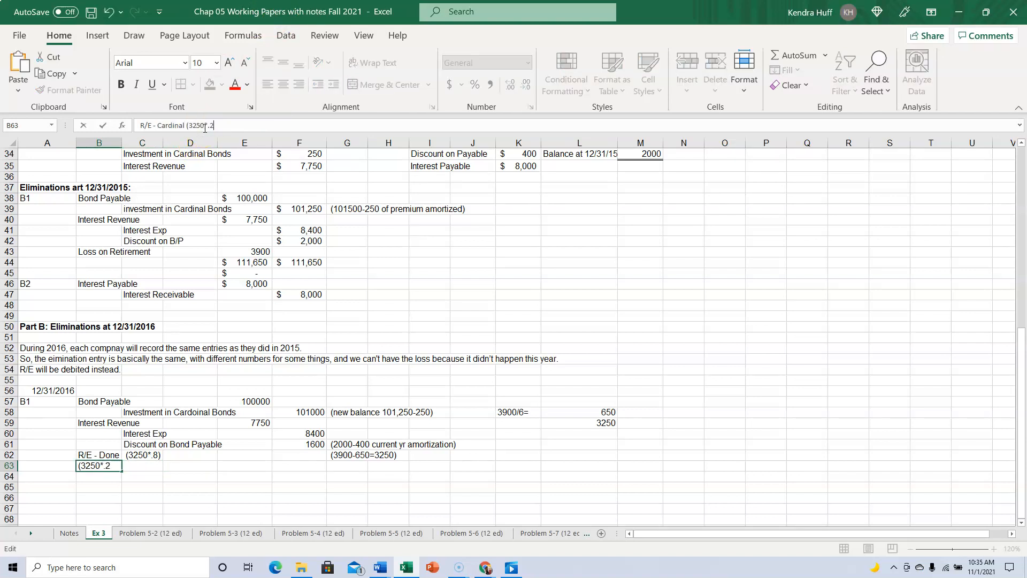
pyautogui.write(')')
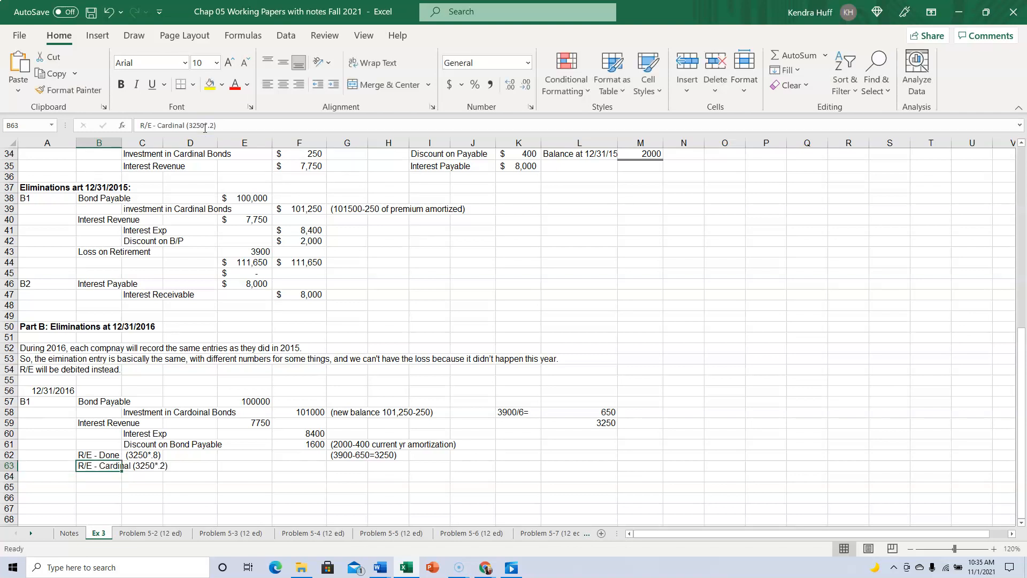
pyautogui.write('=3')
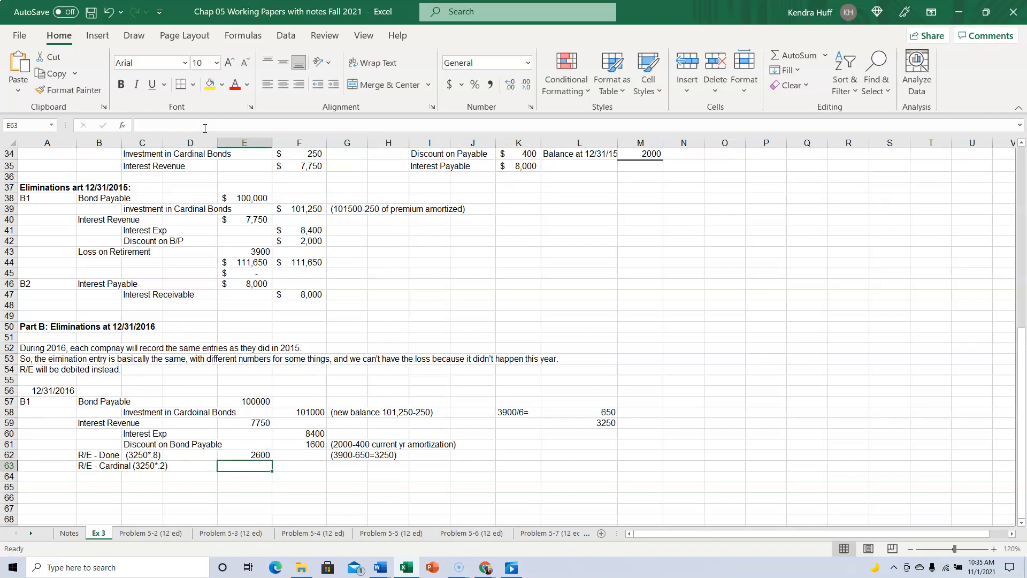
pyautogui.write('=')
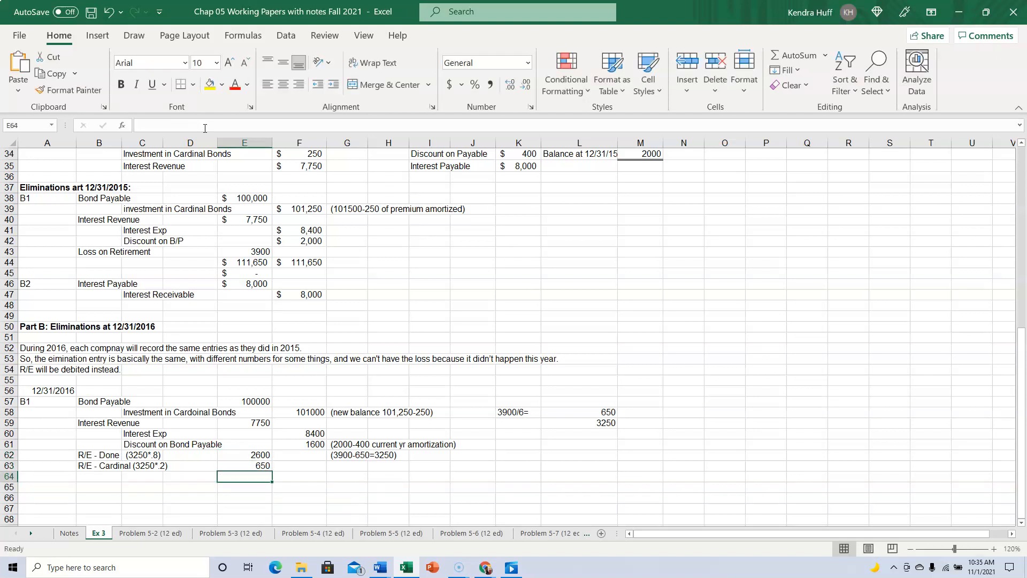
# Step: Sum the debits and credits in E65 and F65 (111000 each) and Comma-format E57:F63
pyautogui.write('=s')
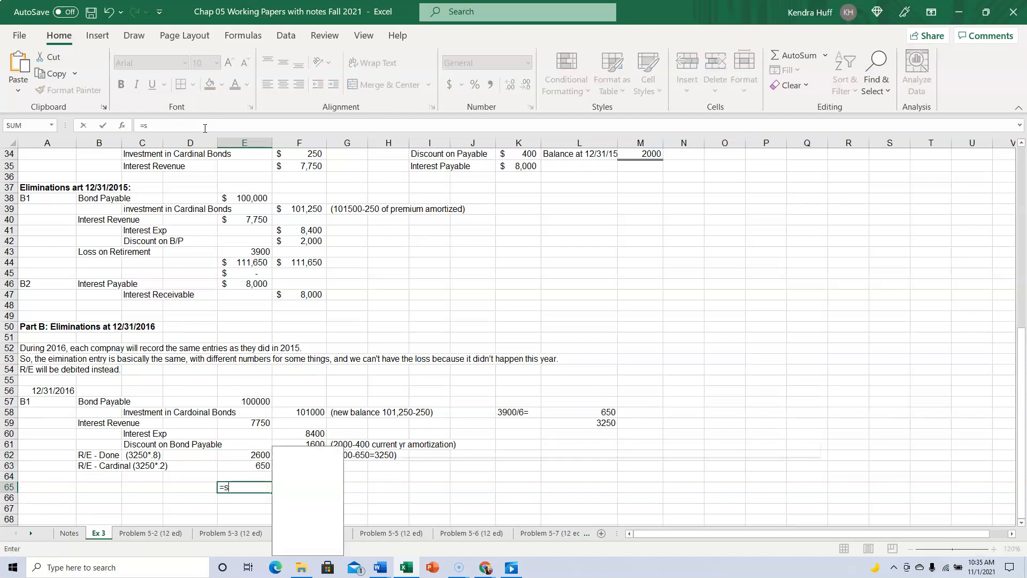
pyautogui.click(244, 466)
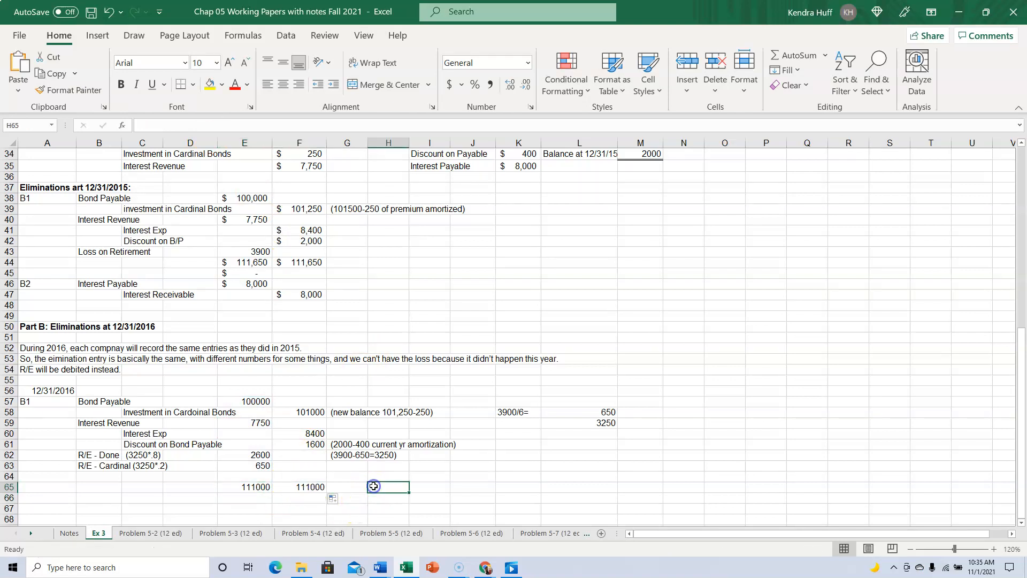
pyautogui.moveTo(244, 400); pyautogui.dragTo(299, 444)
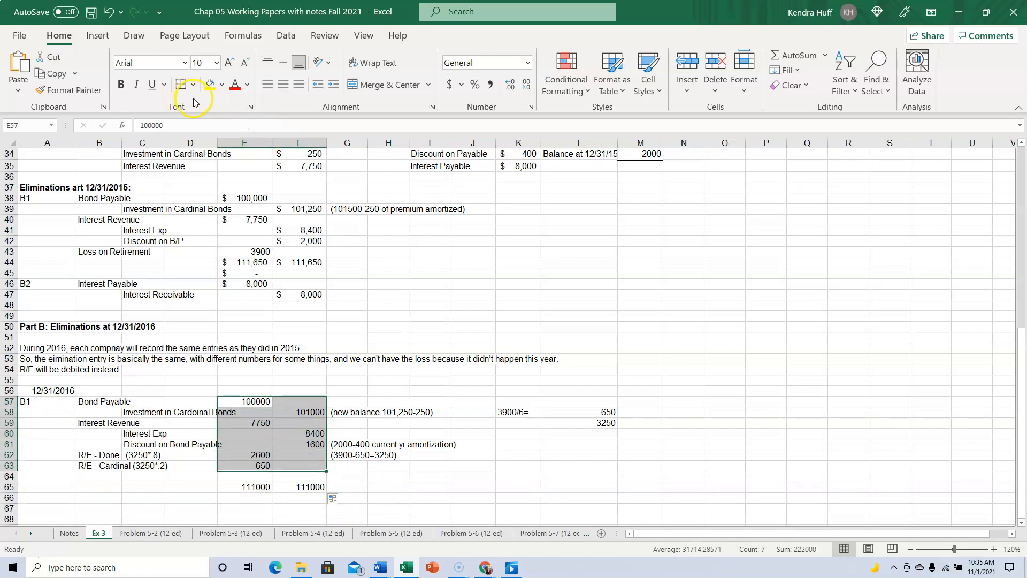
pyautogui.click(448, 84)
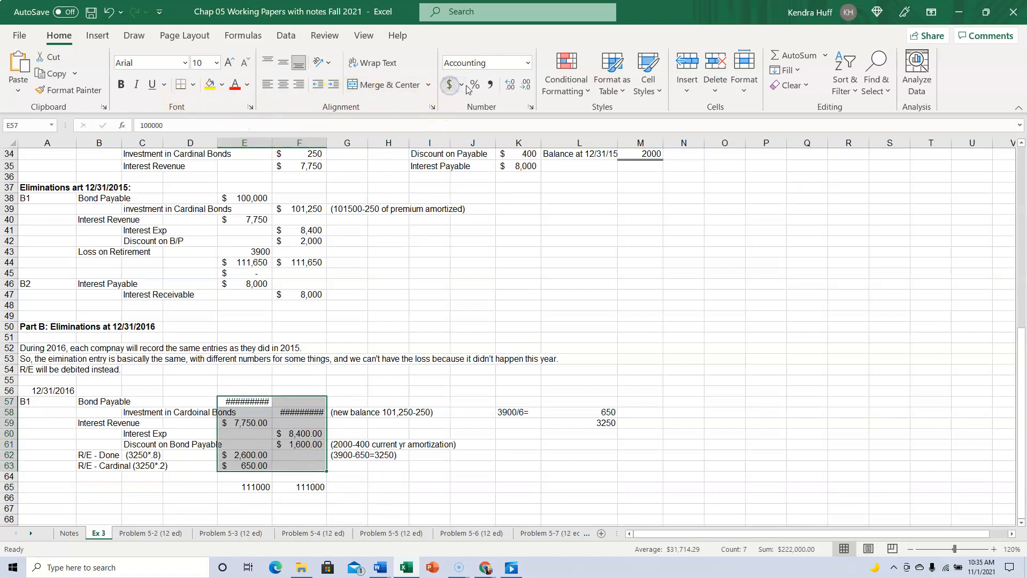
pyautogui.click(449, 84)
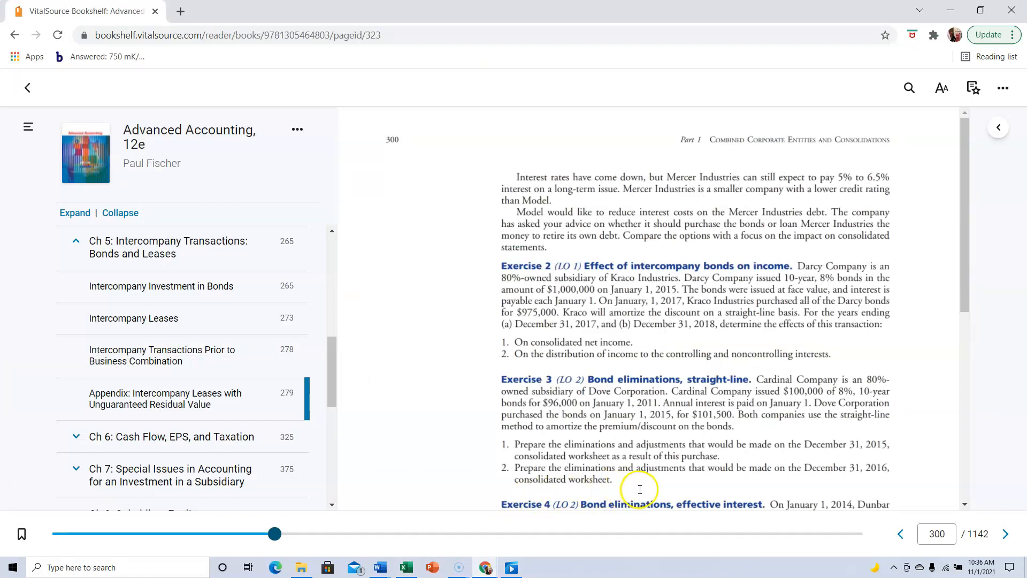
pyautogui.click(404, 567)
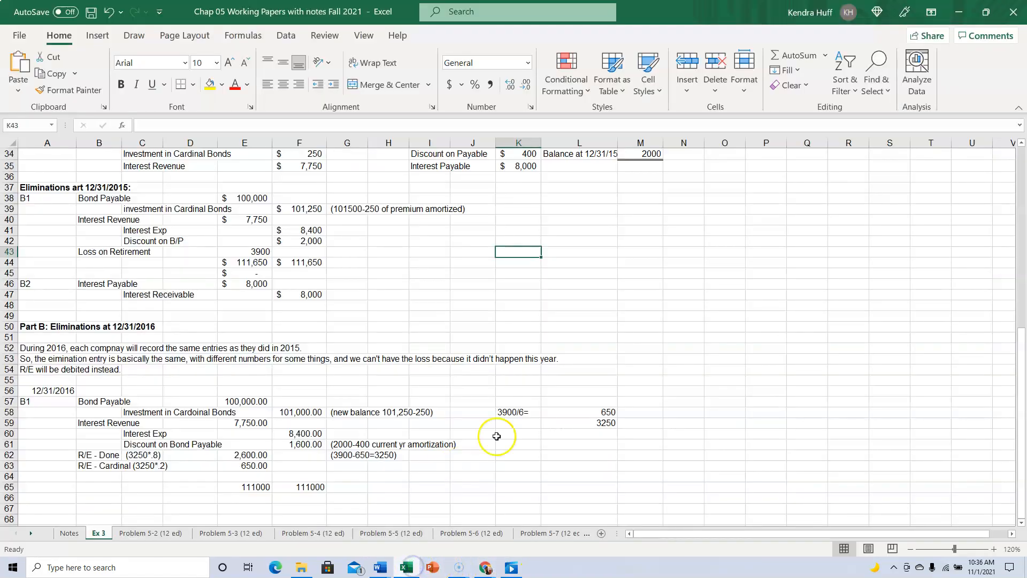
pyautogui.moveTo(503, 434)
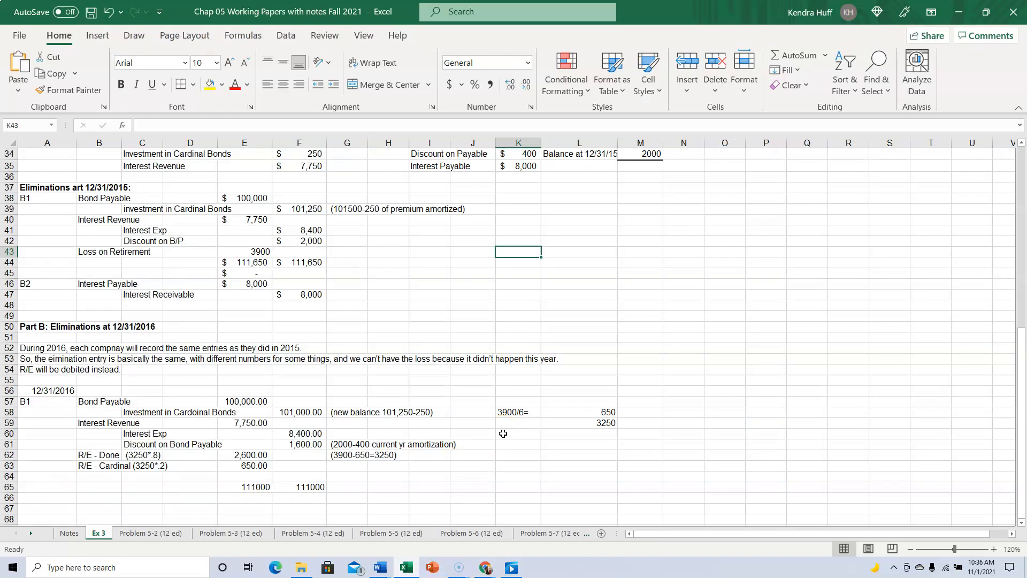
pyautogui.moveTo(294, 498)
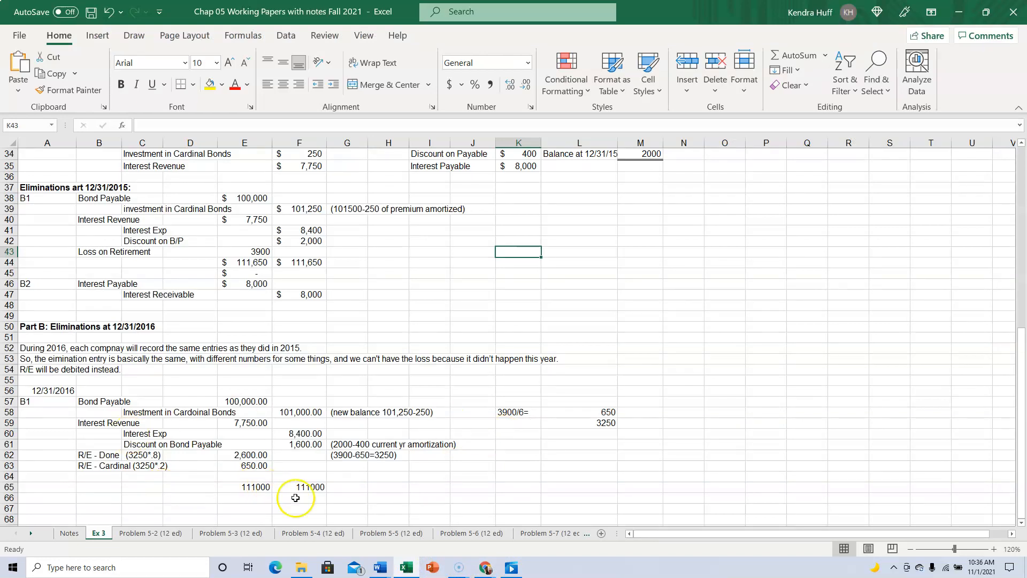